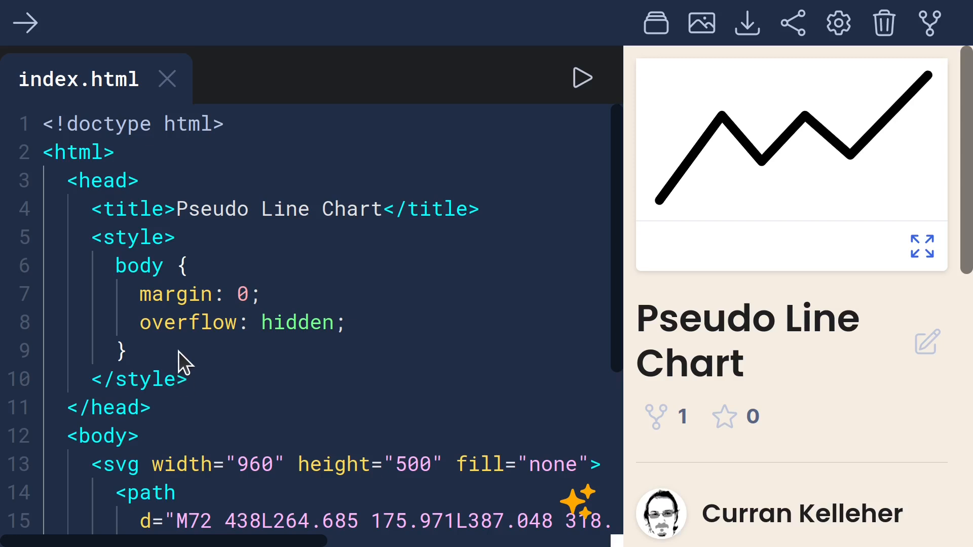
pyautogui.moveTo(121, 279)
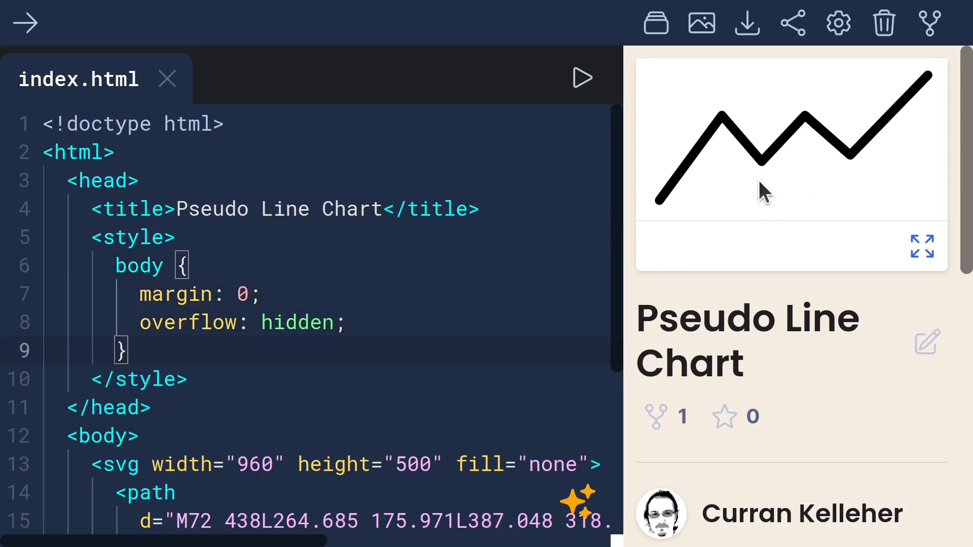
# Move the fill="none" attribute from the <svg> tag onto the <path> element
pyautogui.scroll(-3)
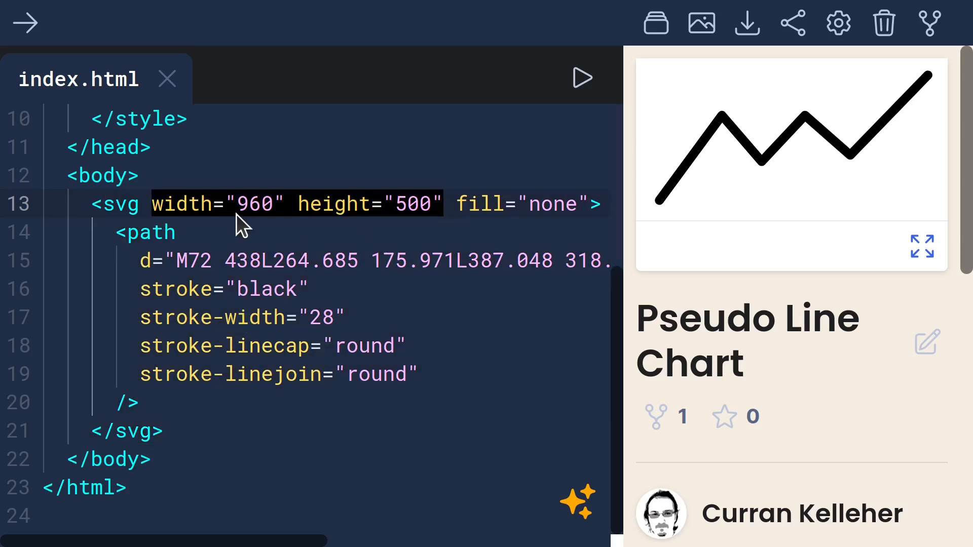
pyautogui.moveTo(462, 220)
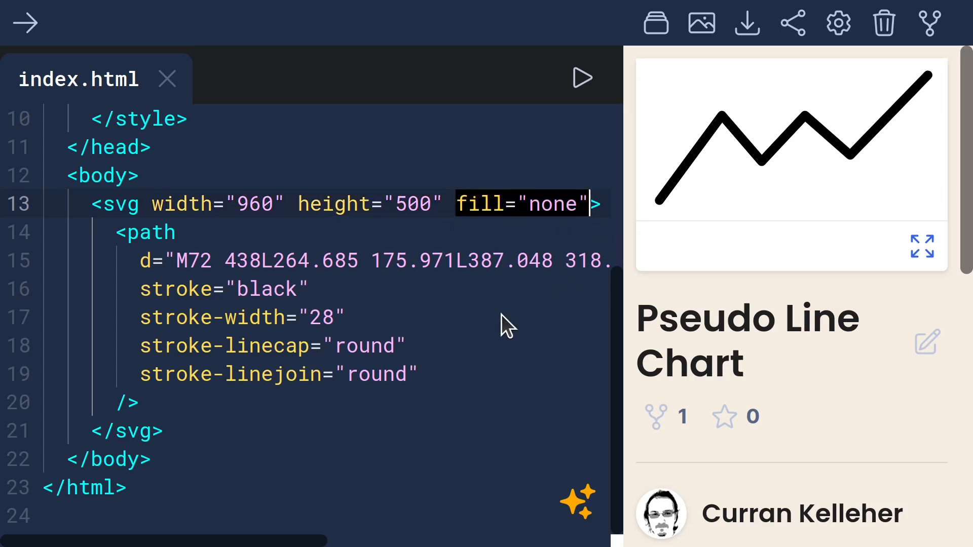
pyautogui.press('Backspace')
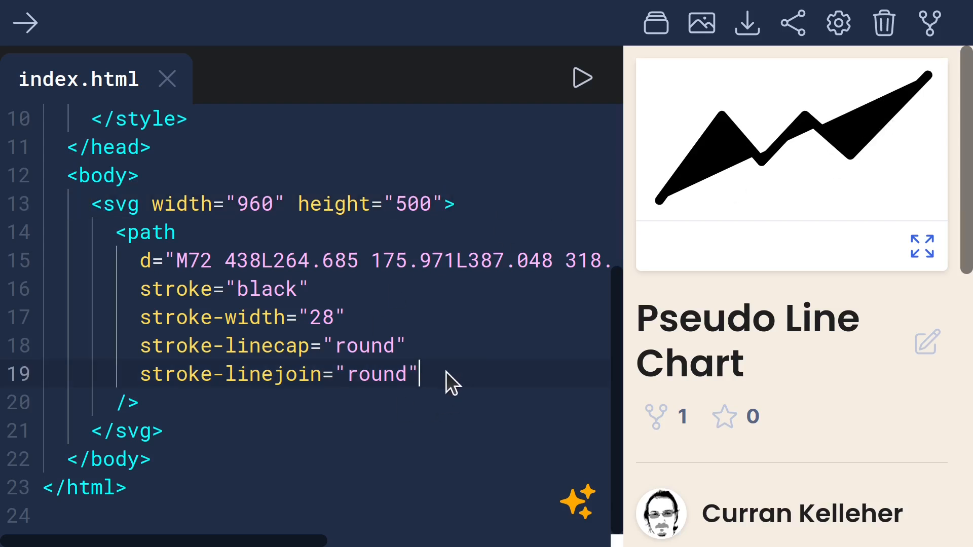
pyautogui.write('fill="none"')
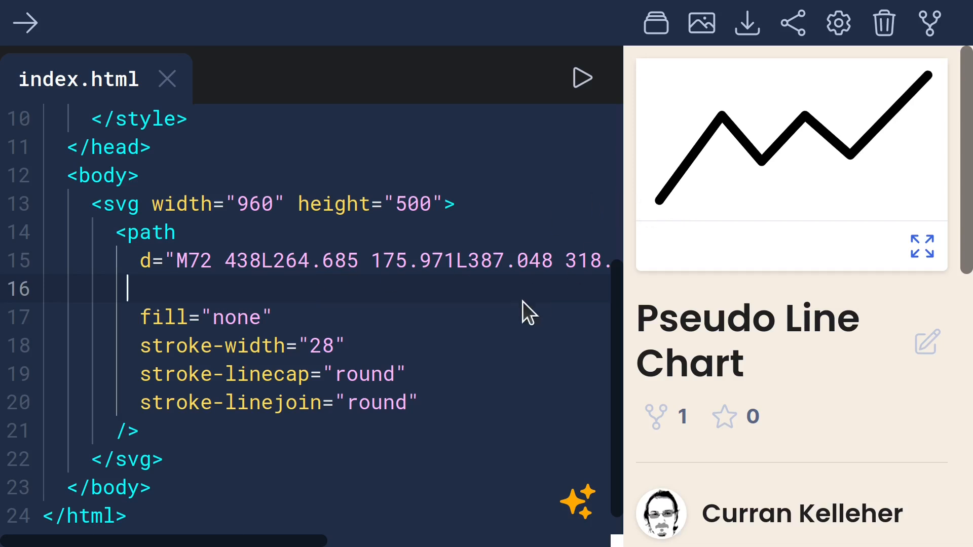
# Give the path stroke="black", fill="none", stroke-width 39, and round linejoin retyped
pyautogui.write('stroke="black"')
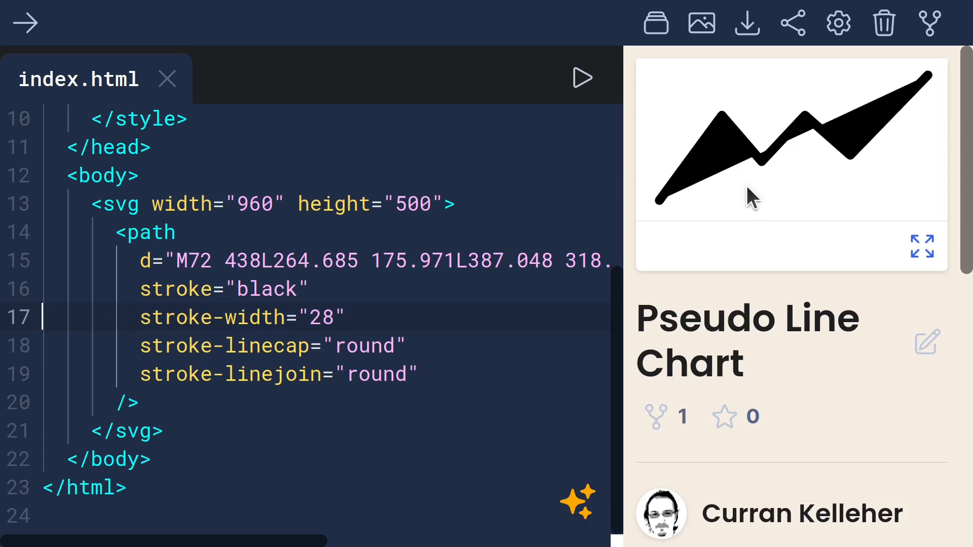
pyautogui.write('fill="none"')
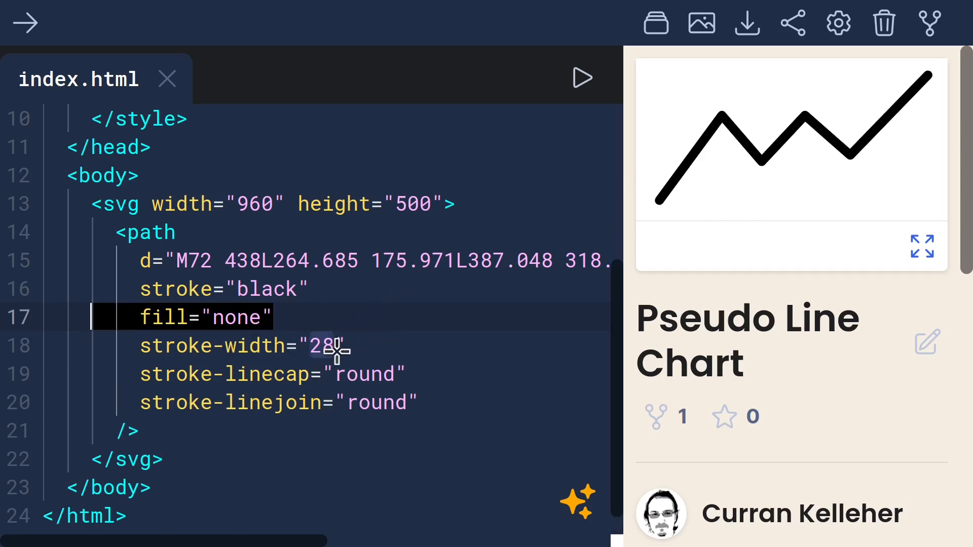
pyautogui.write('82')
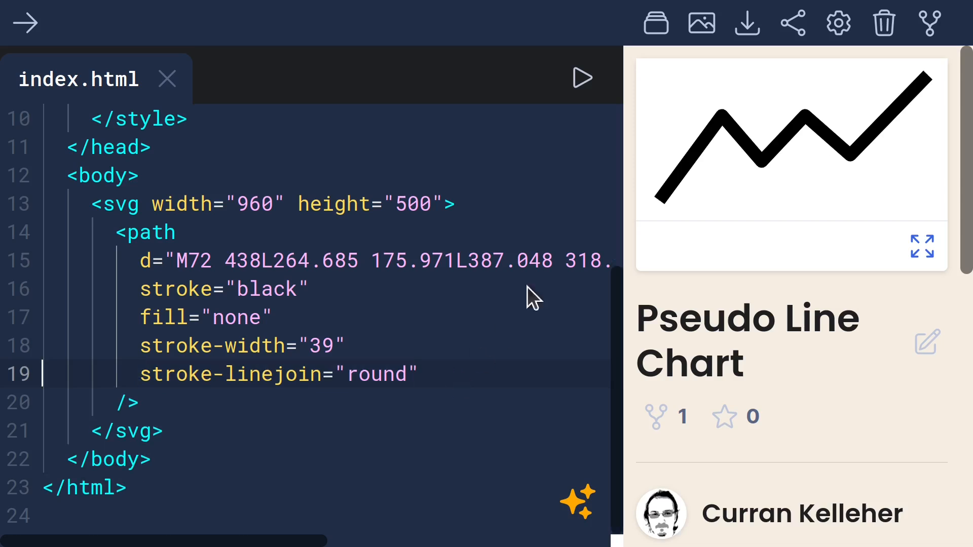
pyautogui.moveTo(662, 217)
pyautogui.write('stroke-linecap="round"')
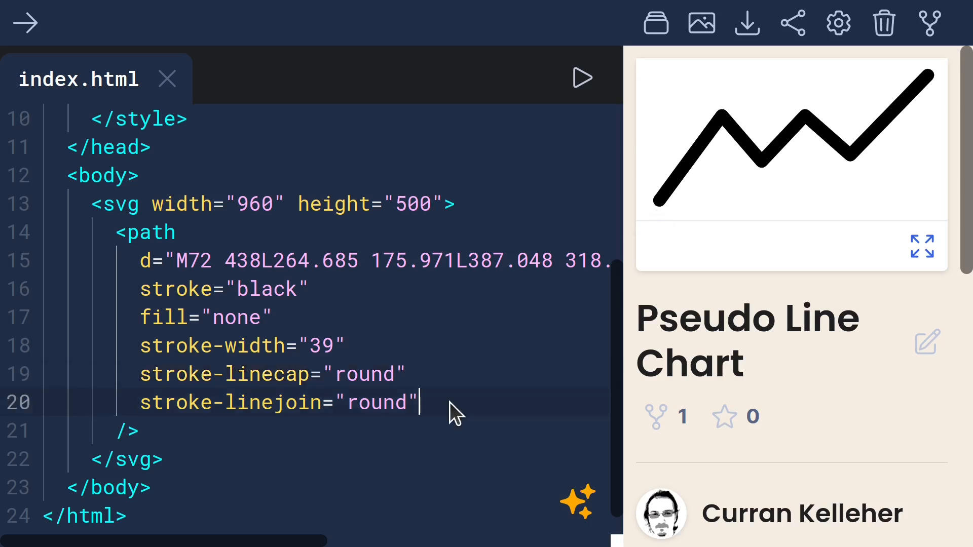
pyautogui.press('Backspace')
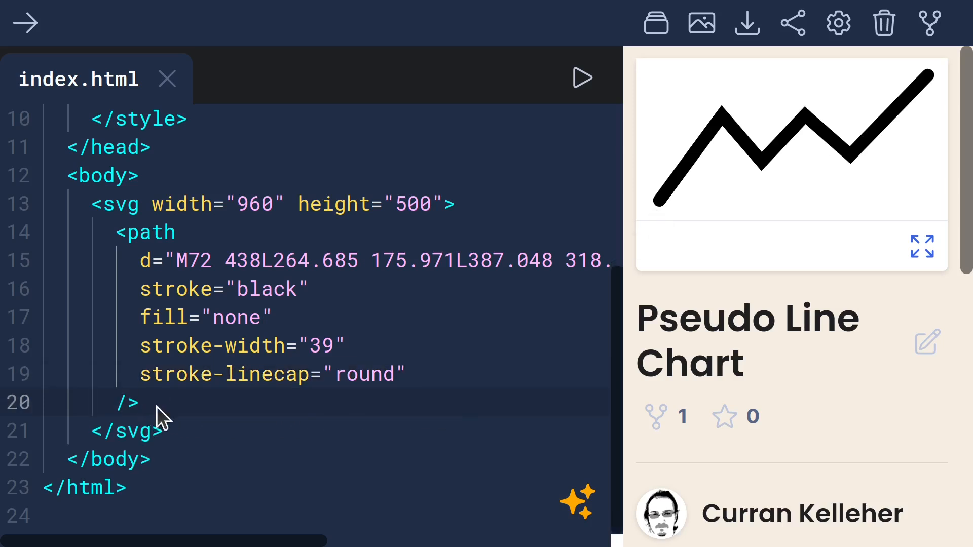
pyautogui.moveTo(729, 136)
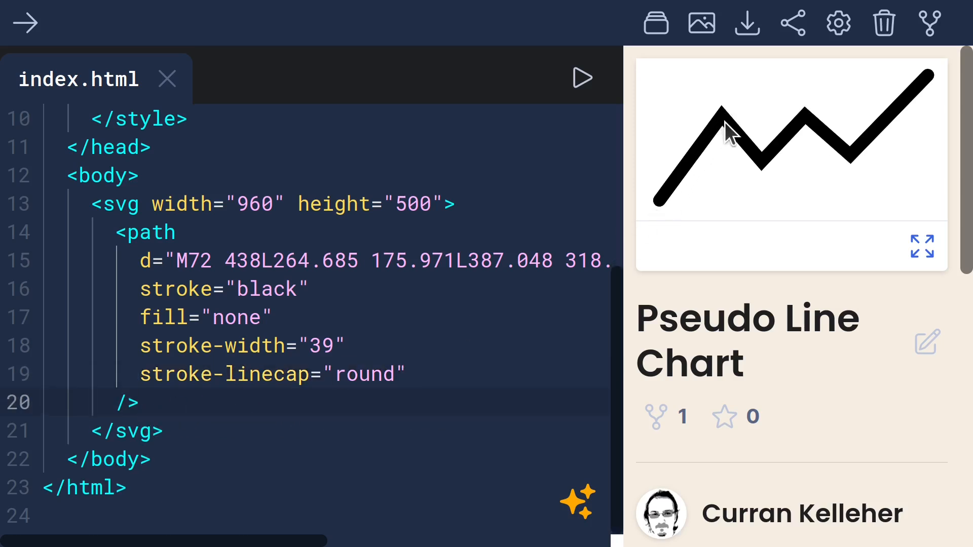
pyautogui.write('stroke-linejoin="round"')
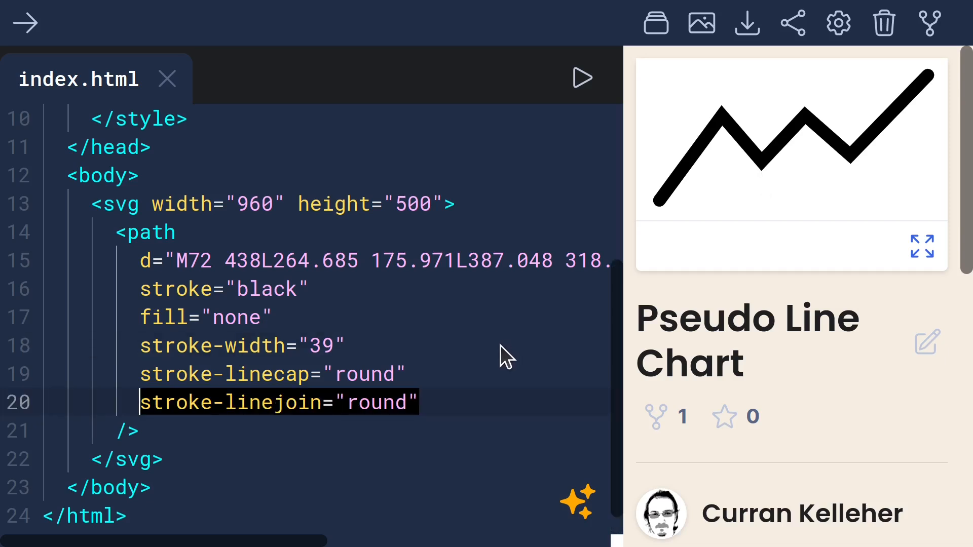
pyautogui.moveTo(765, 174)
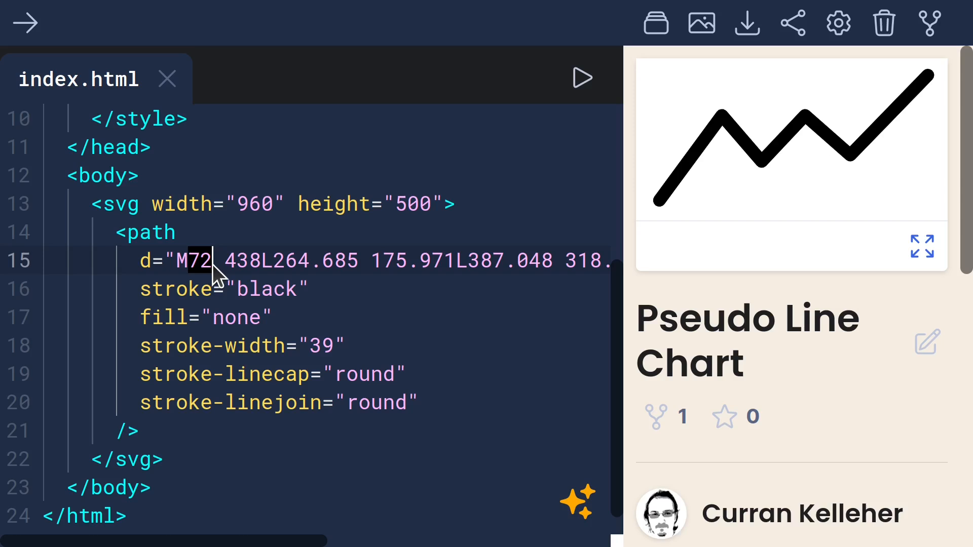
pyautogui.moveTo(204, 282)
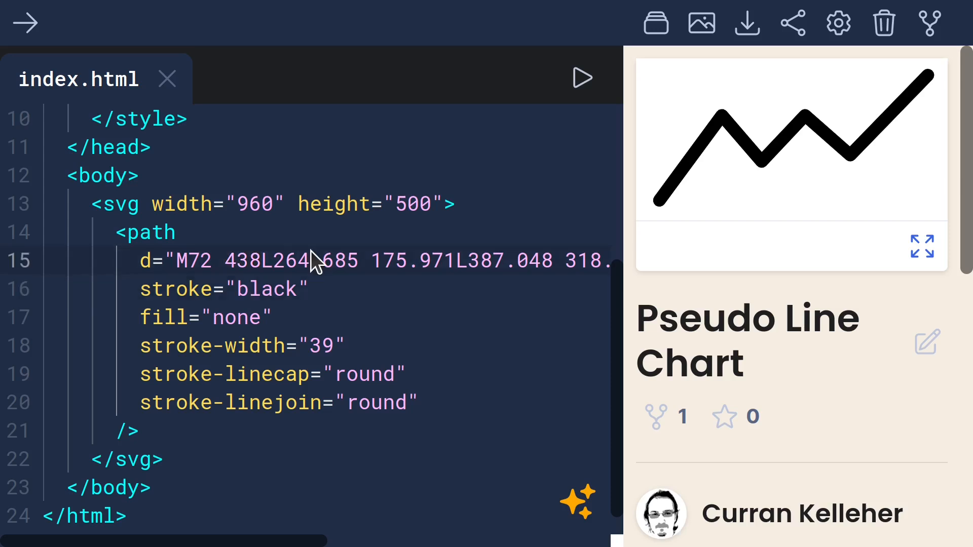
# Set the path's starting M x value to 82 and review points through 899, 52
pyautogui.write('52')
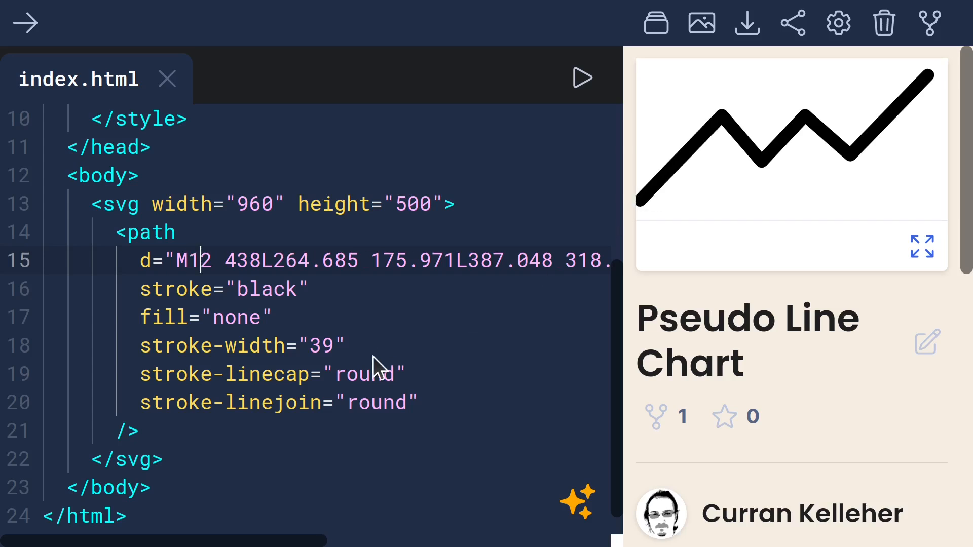
pyautogui.write('82')
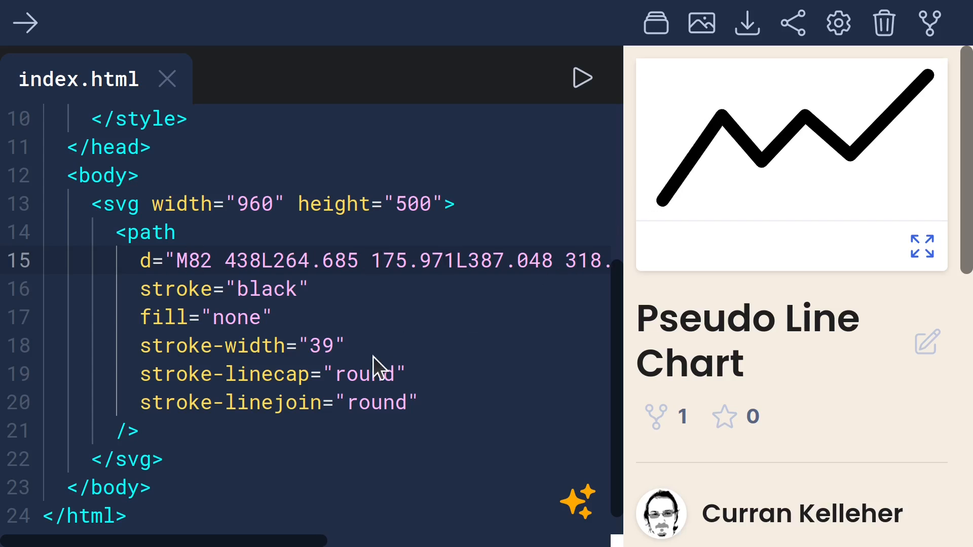
pyautogui.moveTo(403, 285)
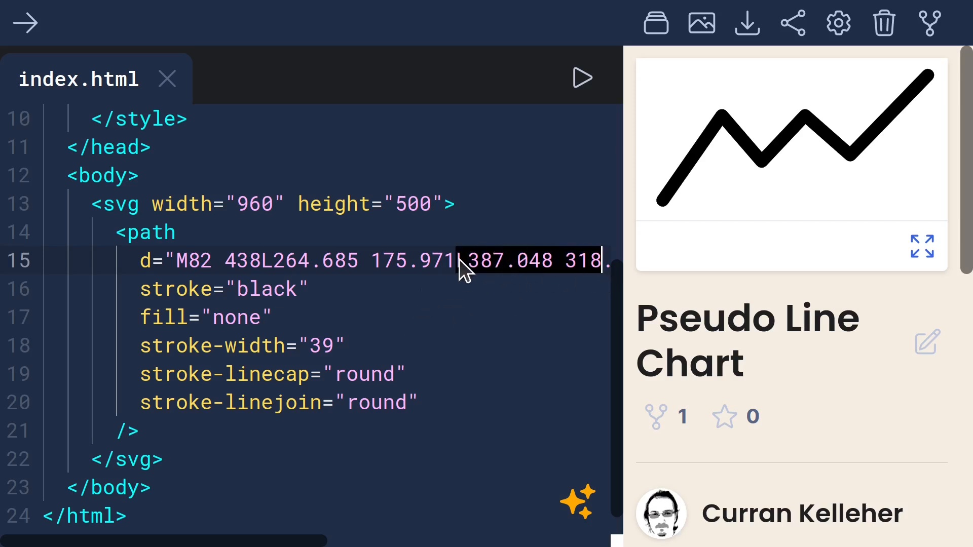
pyautogui.moveTo(669, 227)
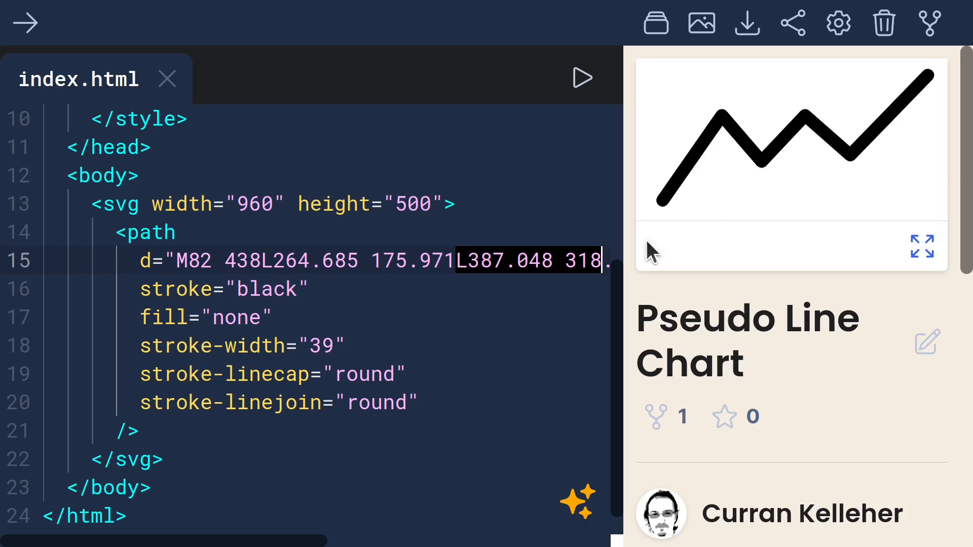
pyautogui.hscroll(3)
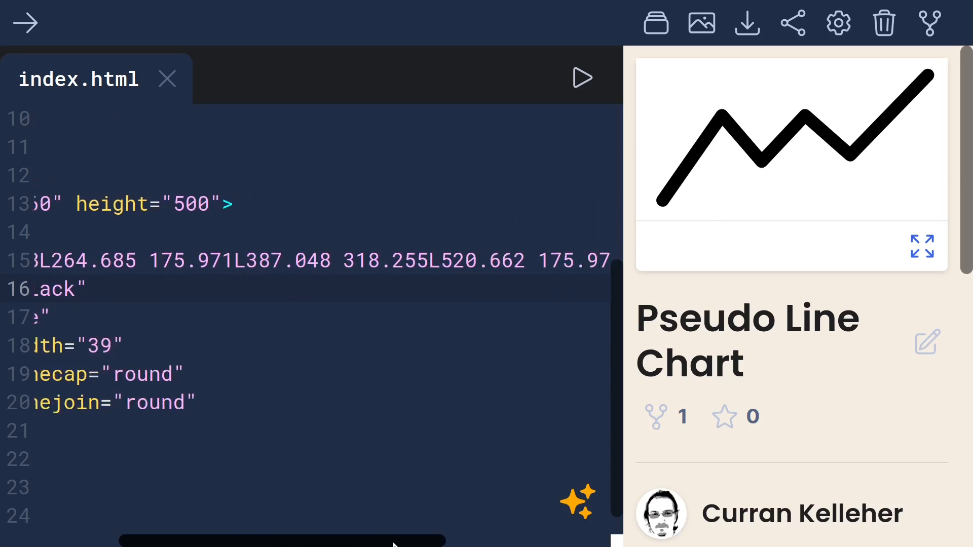
pyautogui.hscroll(3)
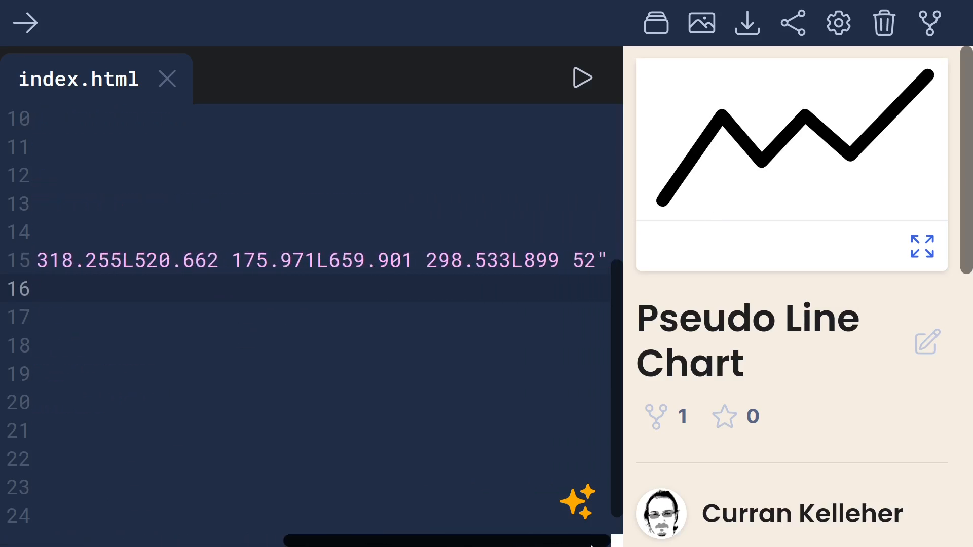
pyautogui.moveTo(534, 267)
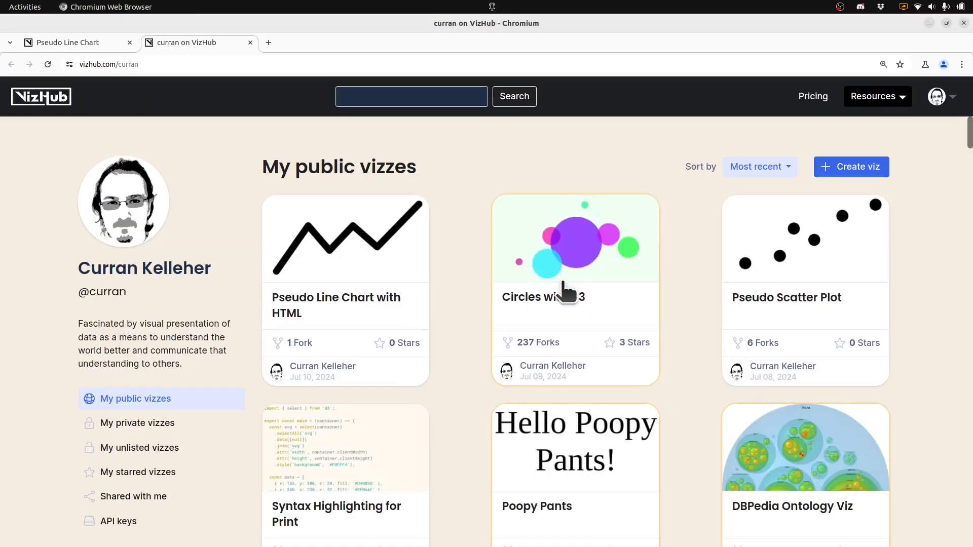
# Fork Circles with D3 under the title 'Pseudo Line Chart with D3'
pyautogui.click(574, 280)
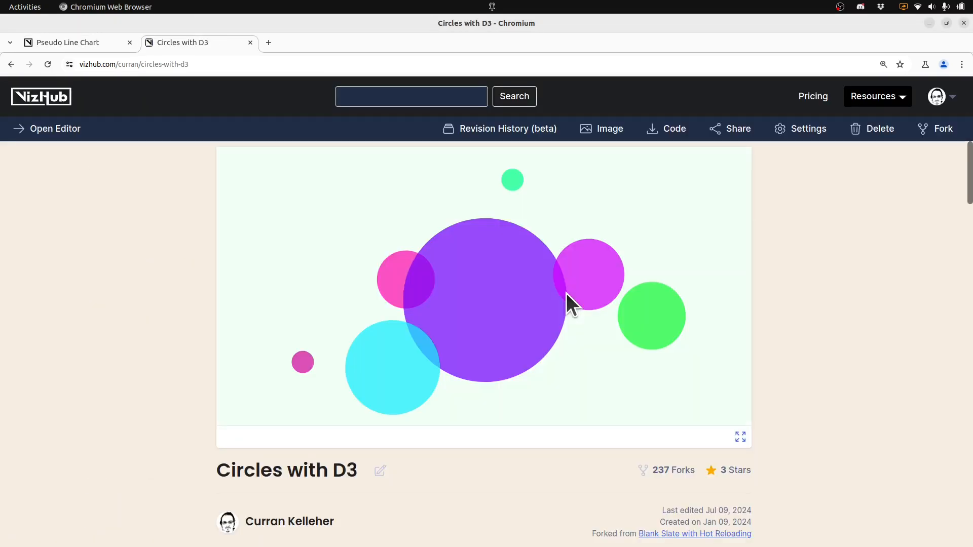
pyautogui.click(942, 129)
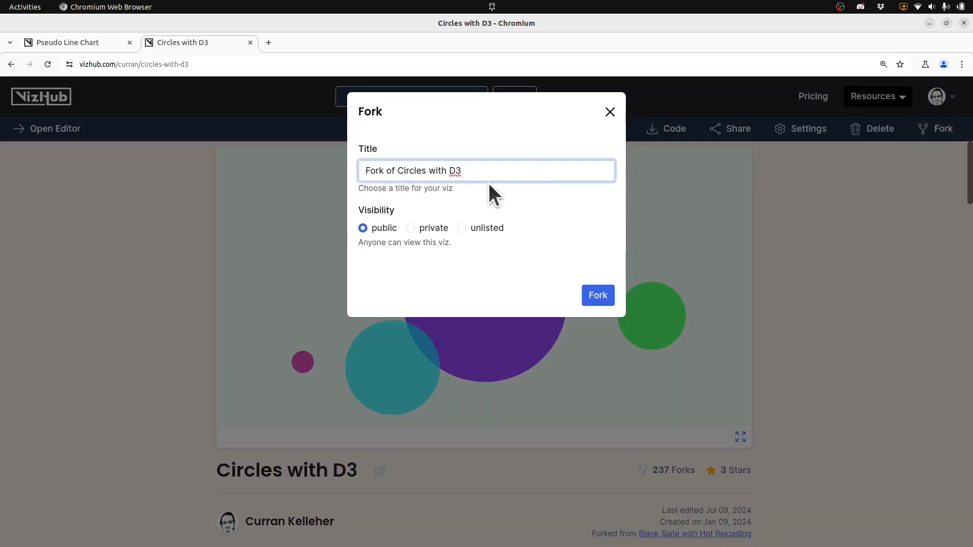
pyautogui.write('Pseudo Line Chart')
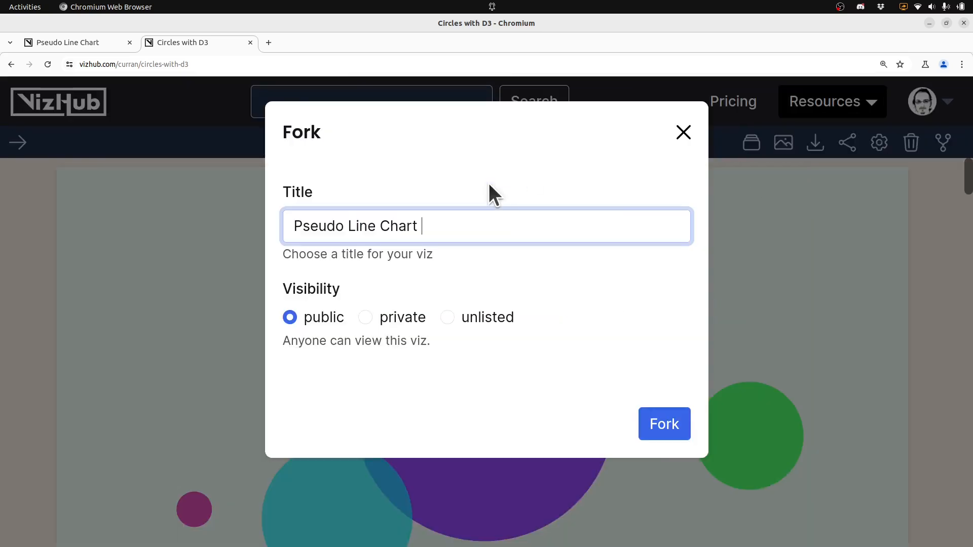
pyautogui.write('with D3')
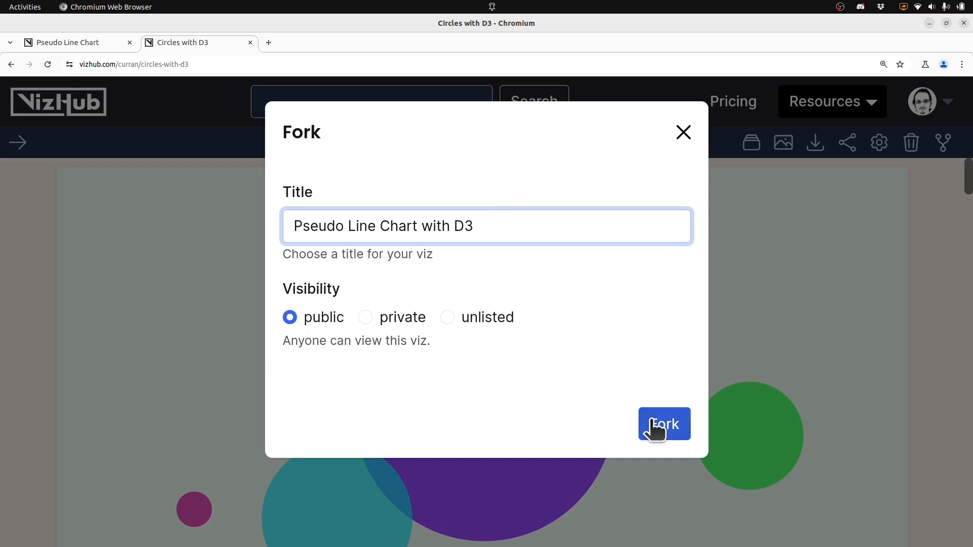
pyautogui.click(663, 424)
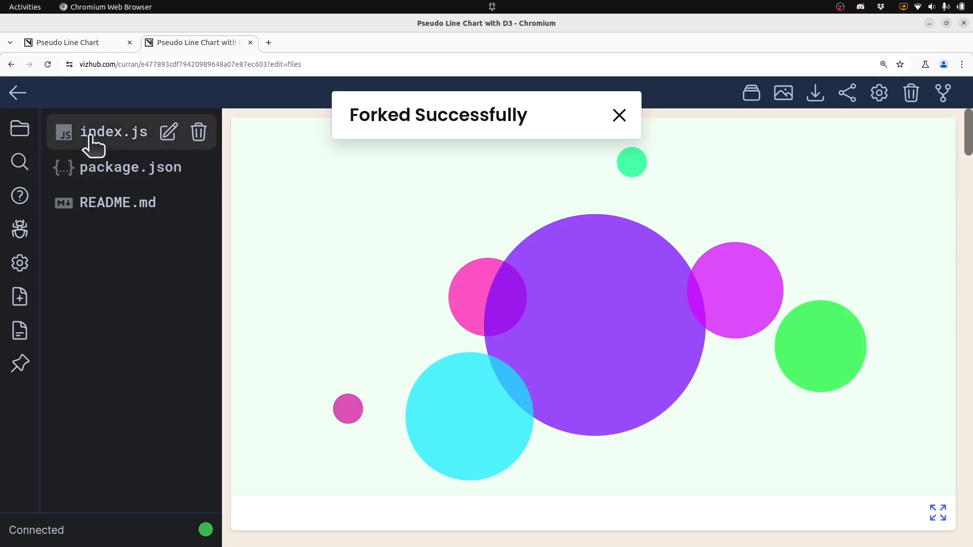
# Delete the svg's .style('background', ...) line in the fork's index.js
pyautogui.click(68, 42)
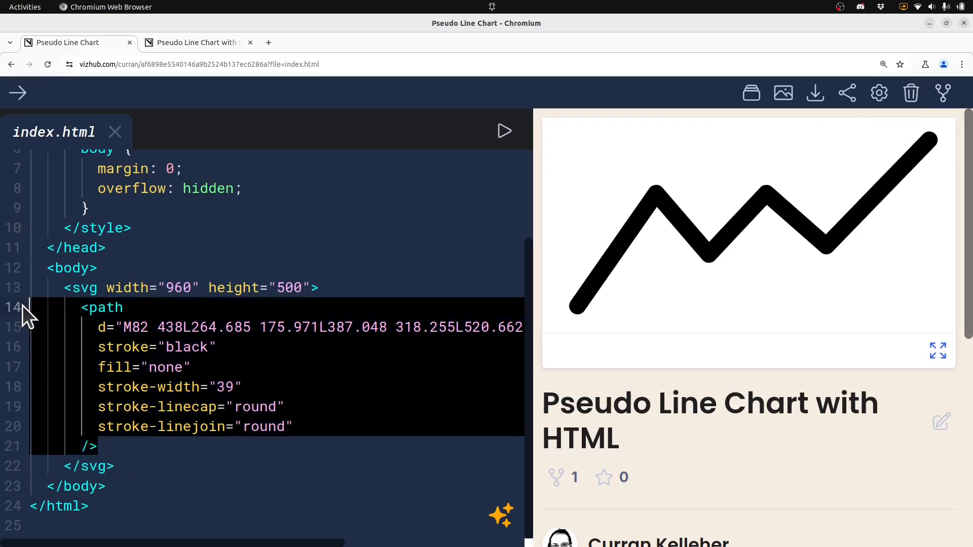
pyautogui.click(196, 42)
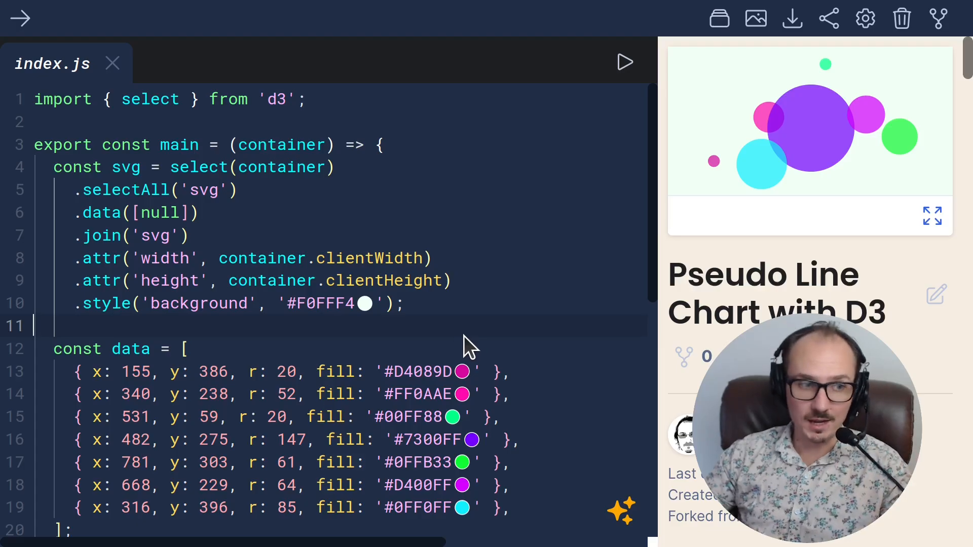
pyautogui.doubleClick(280, 144)
pyautogui.write(';')
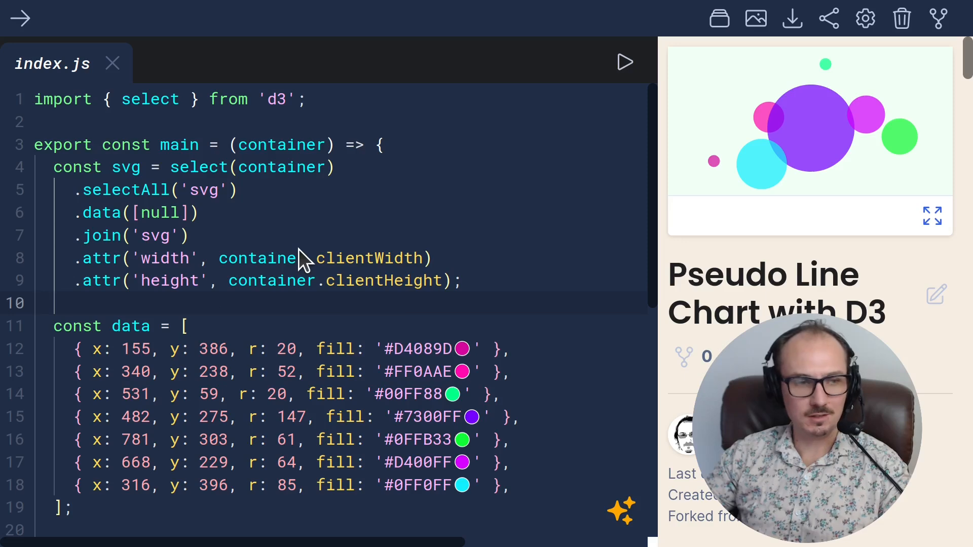
pyautogui.moveTo(304, 288)
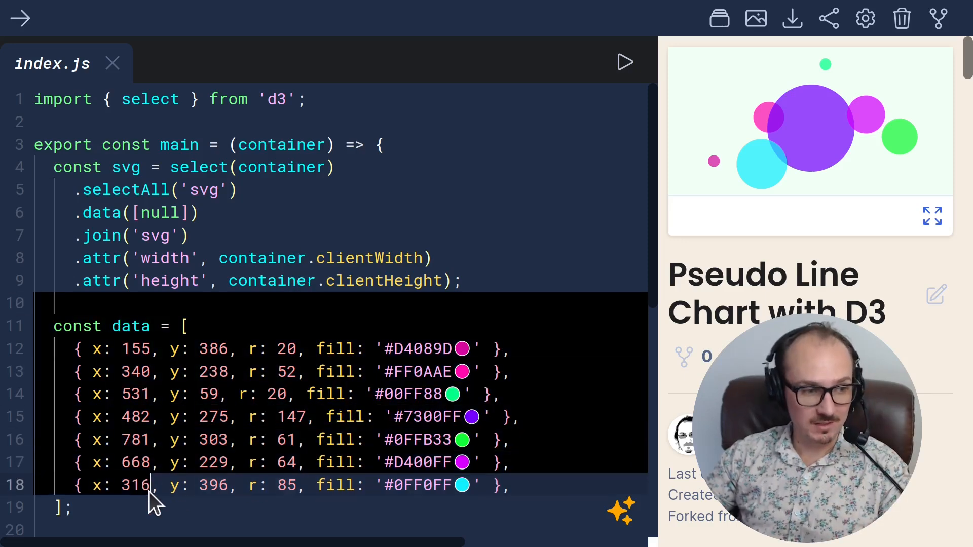
# Replace circles with one path using data [null], fill 'none' and the pasted d string
pyautogui.scroll(-3)
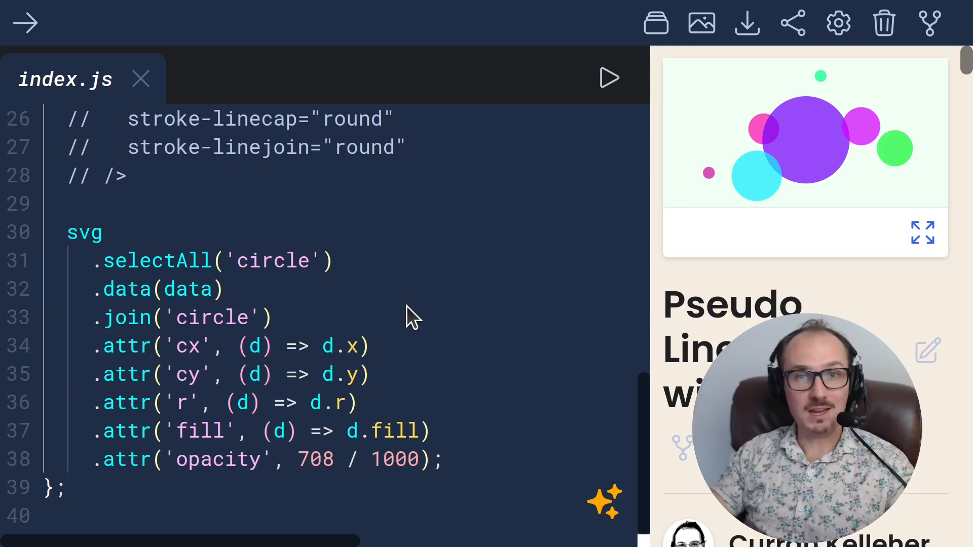
pyautogui.doubleClick(272, 260)
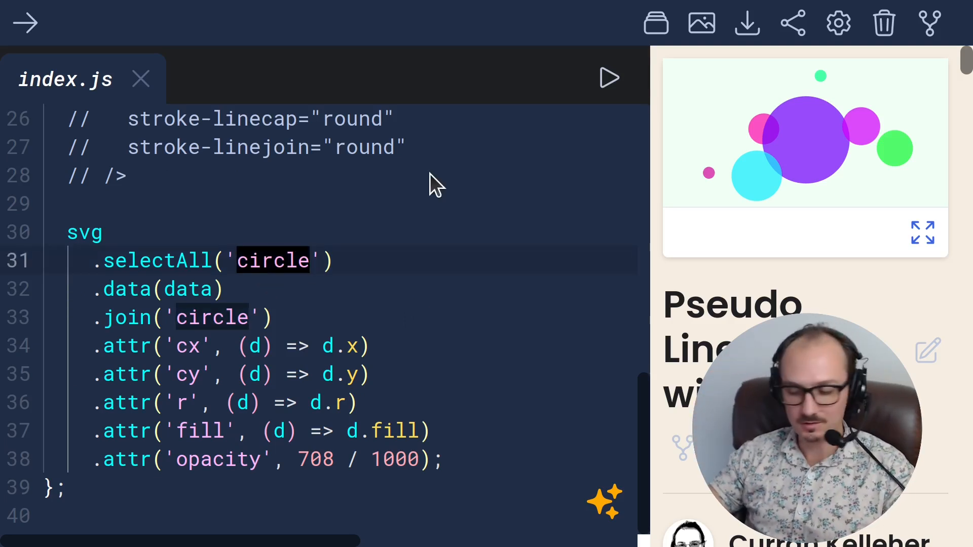
pyautogui.write('path')
pyautogui.click(159, 289)
pyautogui.write('[')
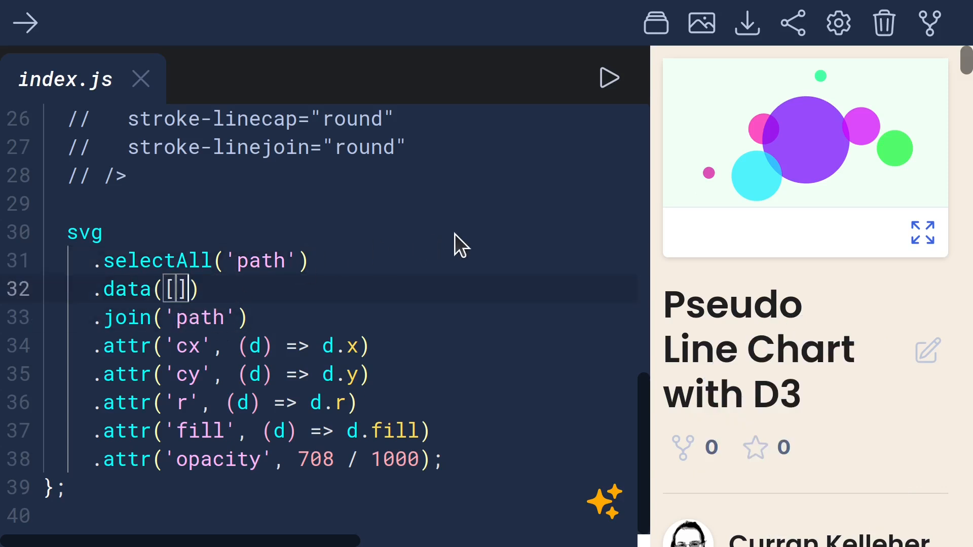
pyautogui.write('null')
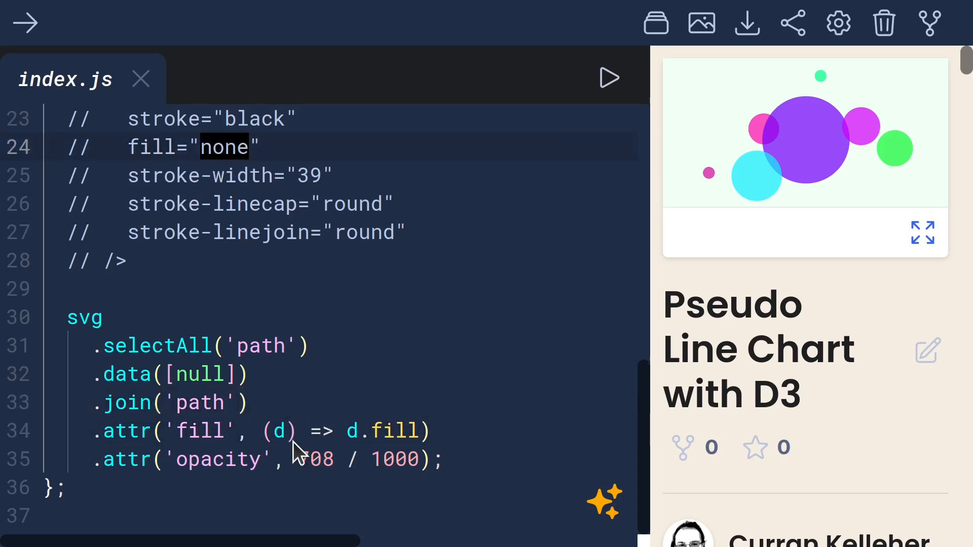
pyautogui.write("'none'")
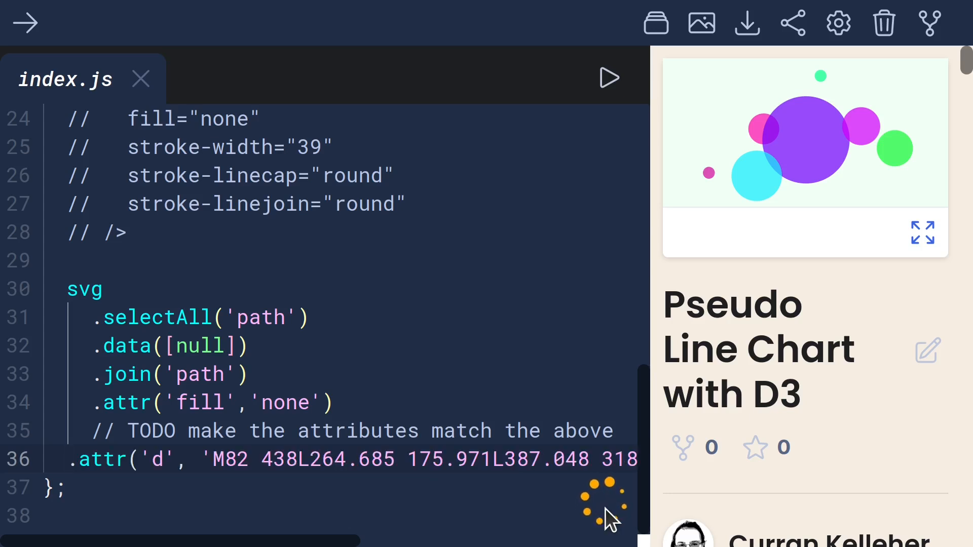
# Add black stroke, round linecap and linejoin, and a stroke width of 55 to the path
pyautogui.write(".attr('stroke', 'black')")
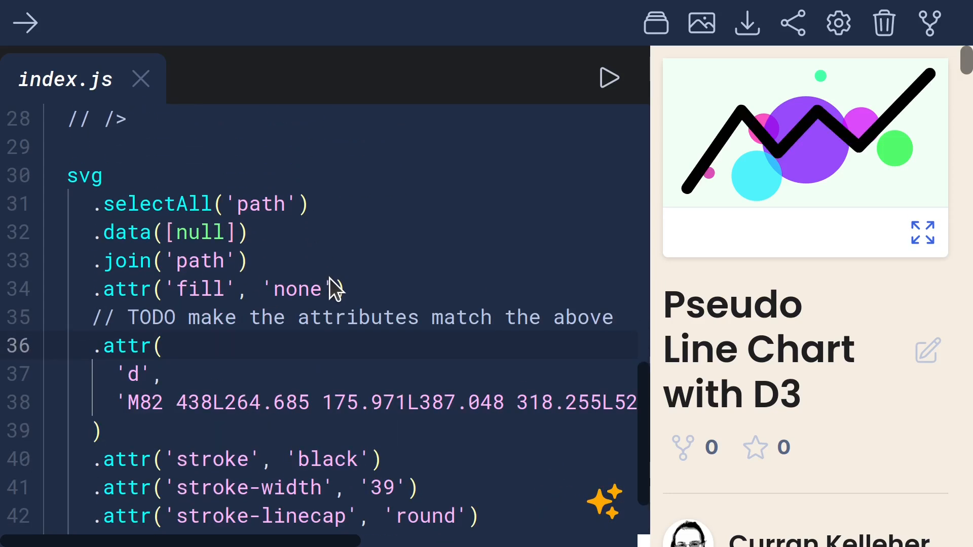
pyautogui.scroll(-3)
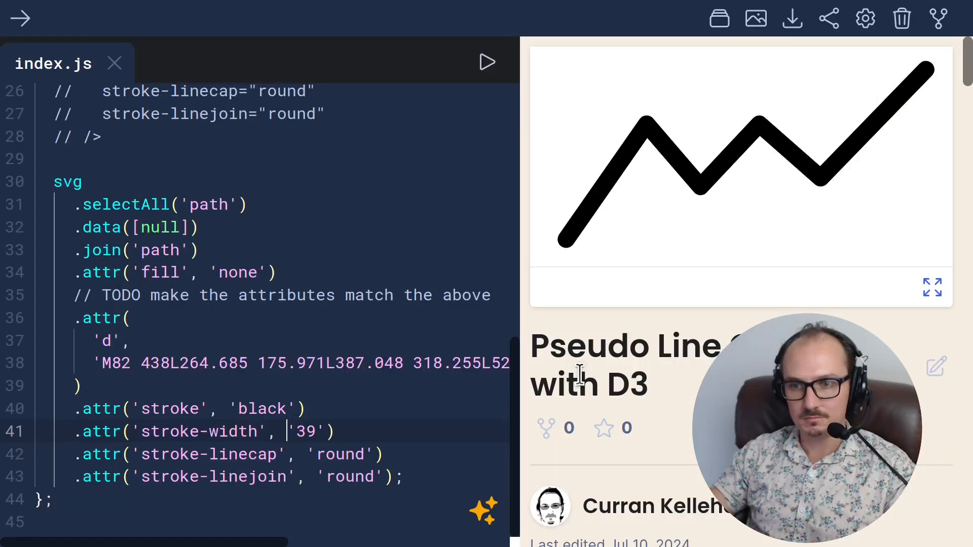
pyautogui.press('Backspace')
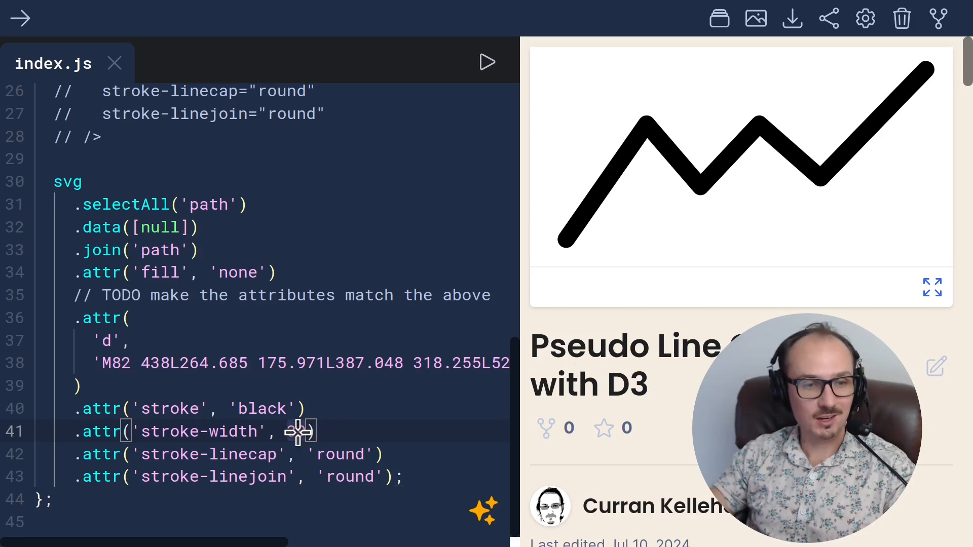
pyautogui.write('117')
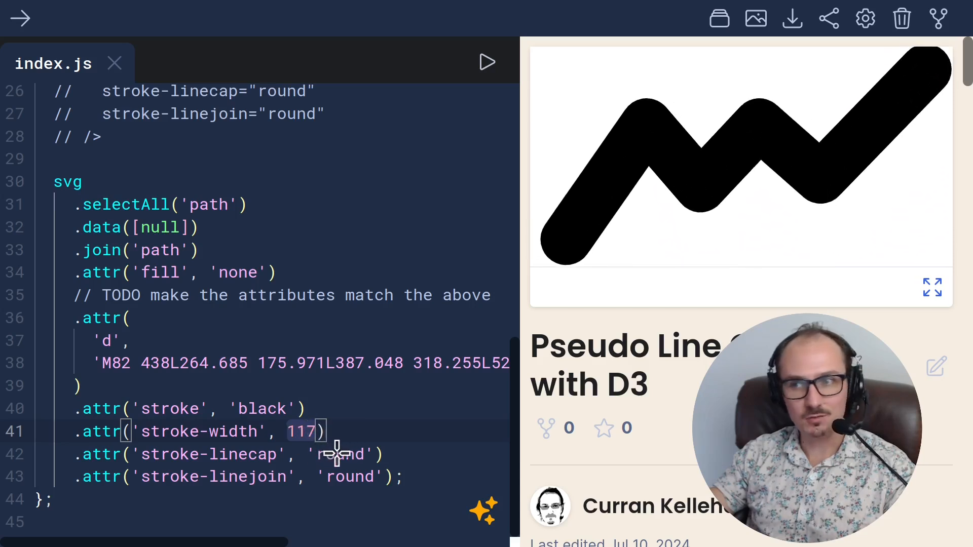
pyautogui.write('55')
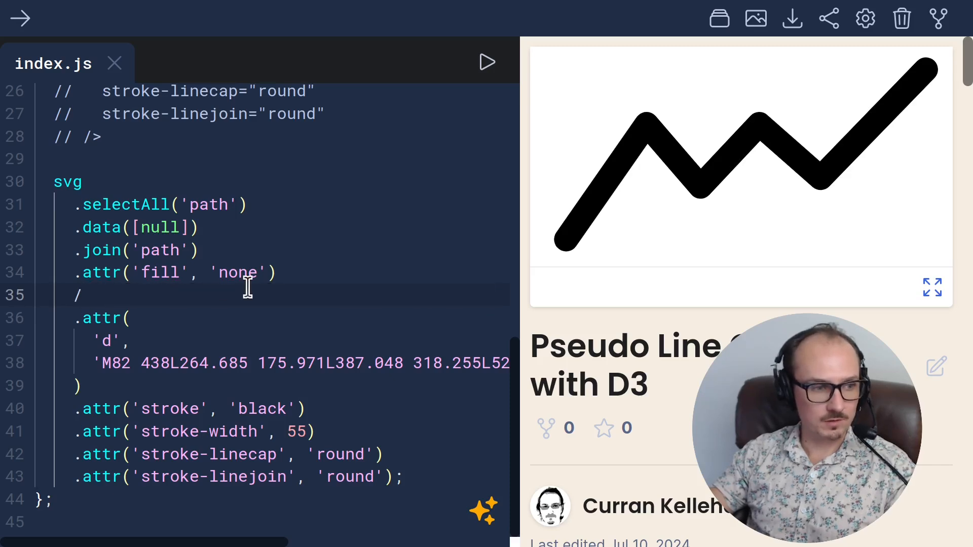
# Delete the TODO comment line above .attr('d') in index.js
pyautogui.scroll(3)
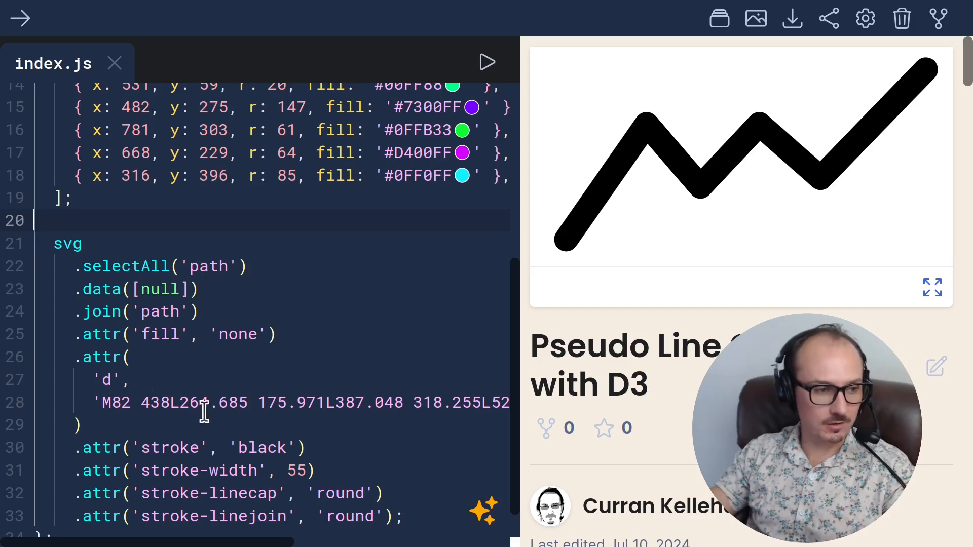
pyautogui.doubleClick(108, 379)
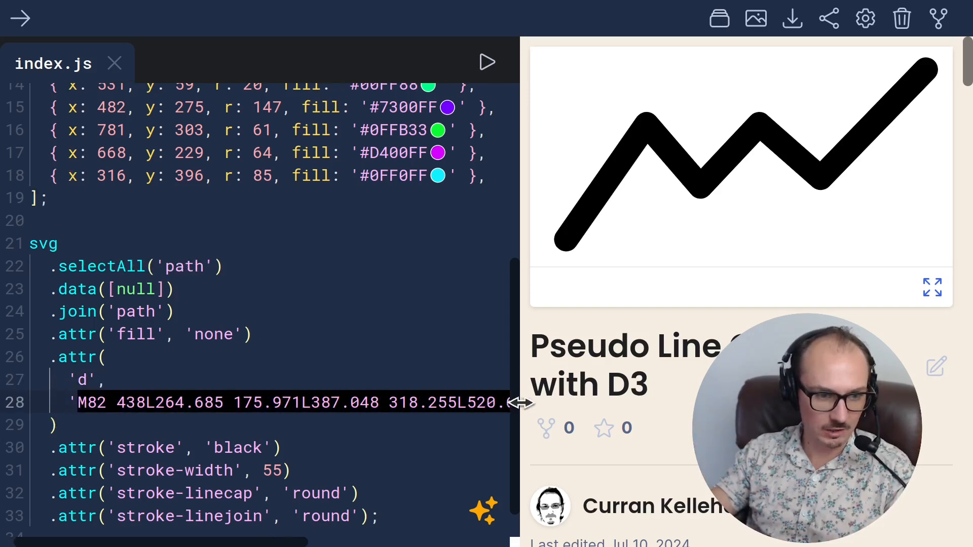
pyautogui.hscroll(3)
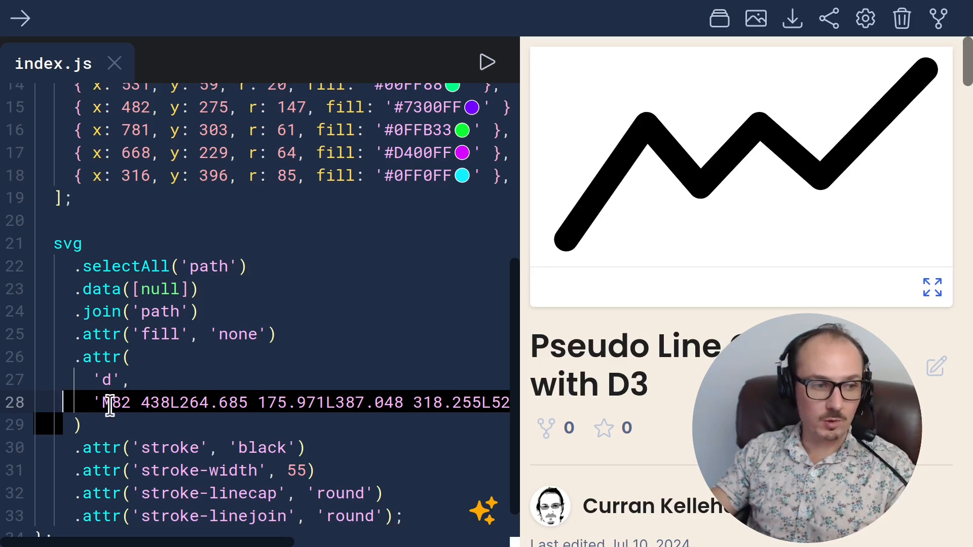
# Trim the data array to x 82, y 438 with a 'TODO fill in the rest of these' comment
pyautogui.scroll(3)
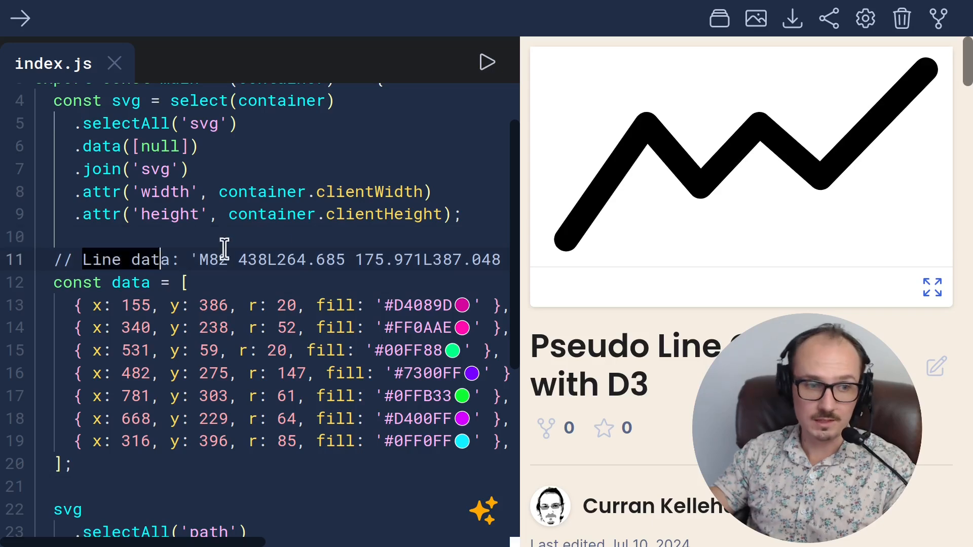
pyautogui.scroll(3)
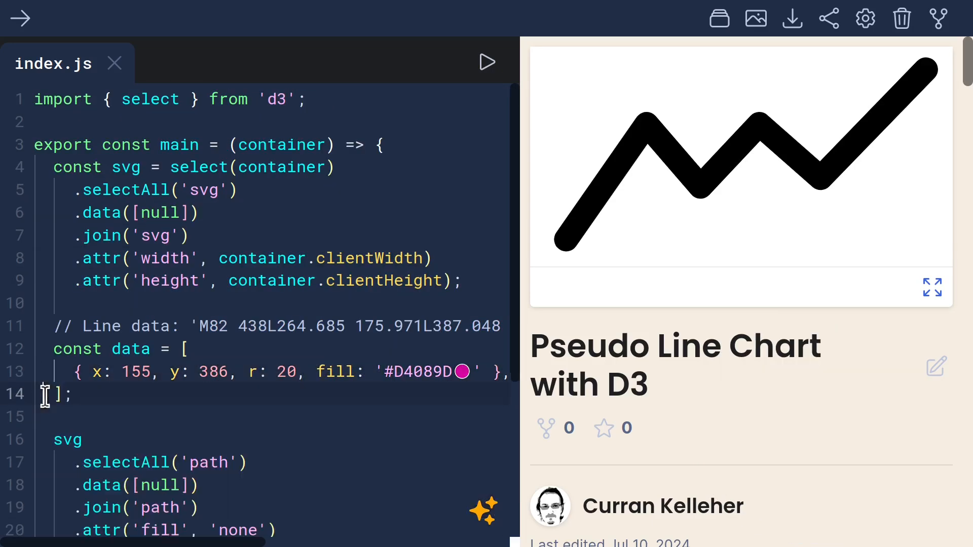
pyautogui.moveTo(217, 326)
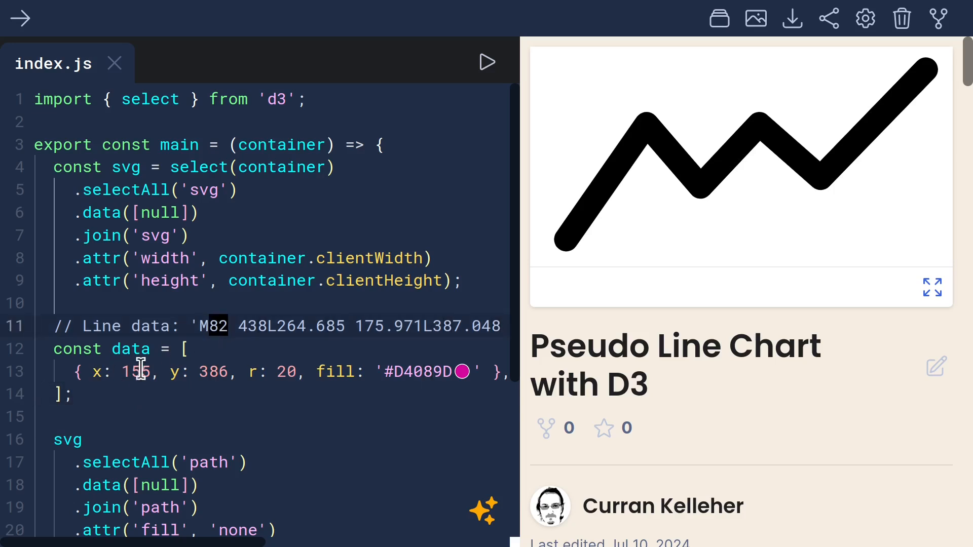
pyautogui.write('82')
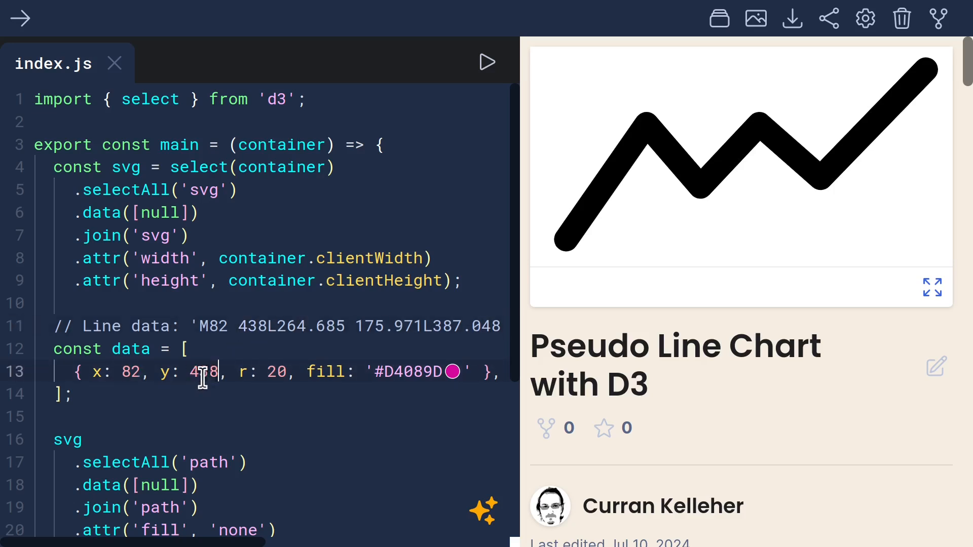
pyautogui.write('438 },')
pyautogui.write('//')
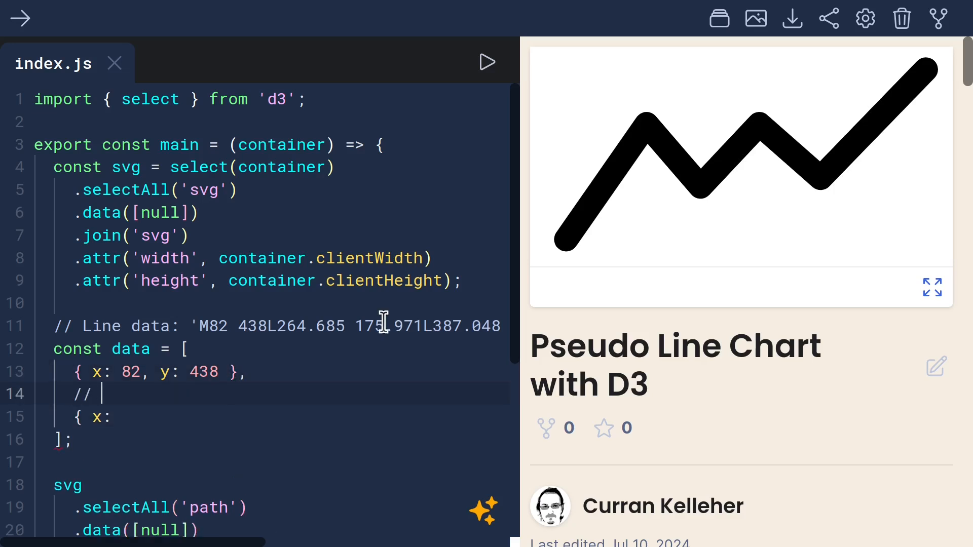
pyautogui.write('TO')
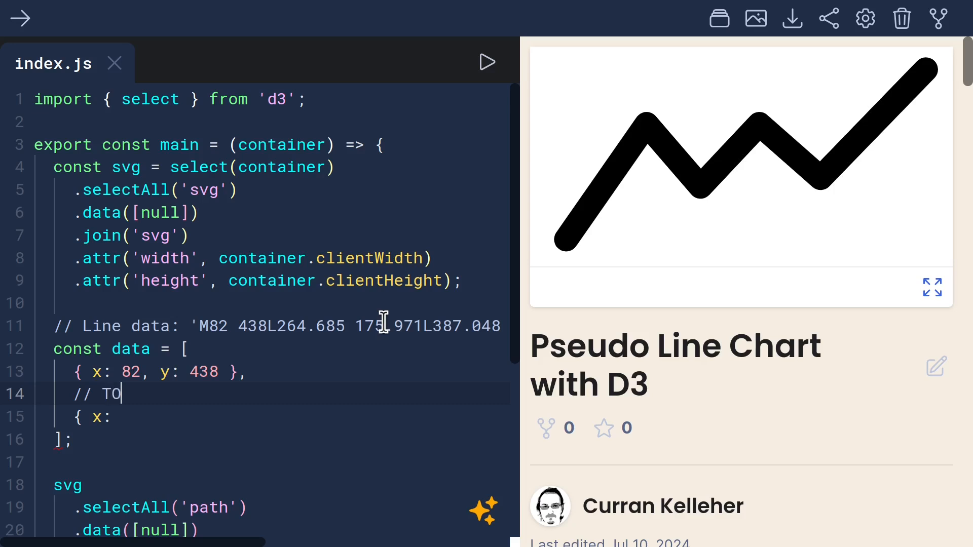
pyautogui.write('DO')
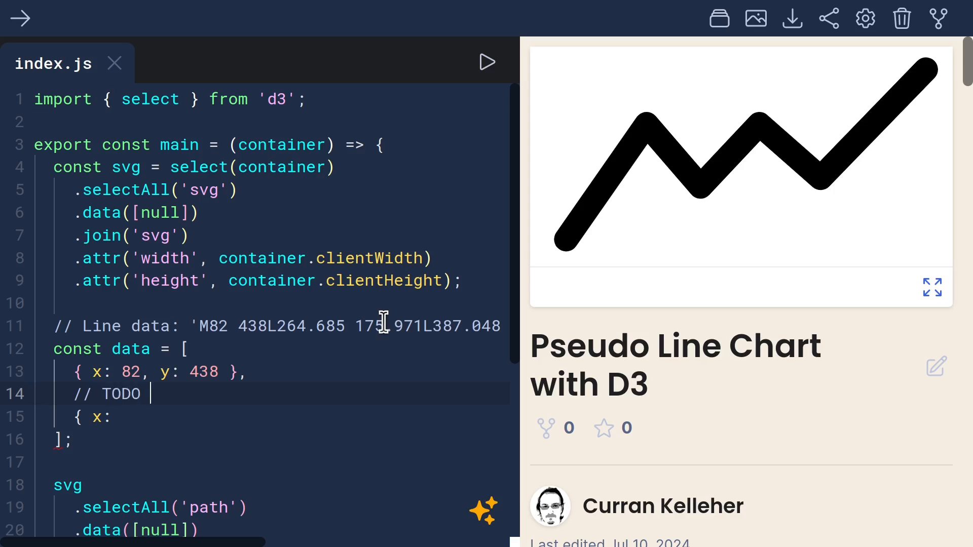
pyautogui.write('fill i')
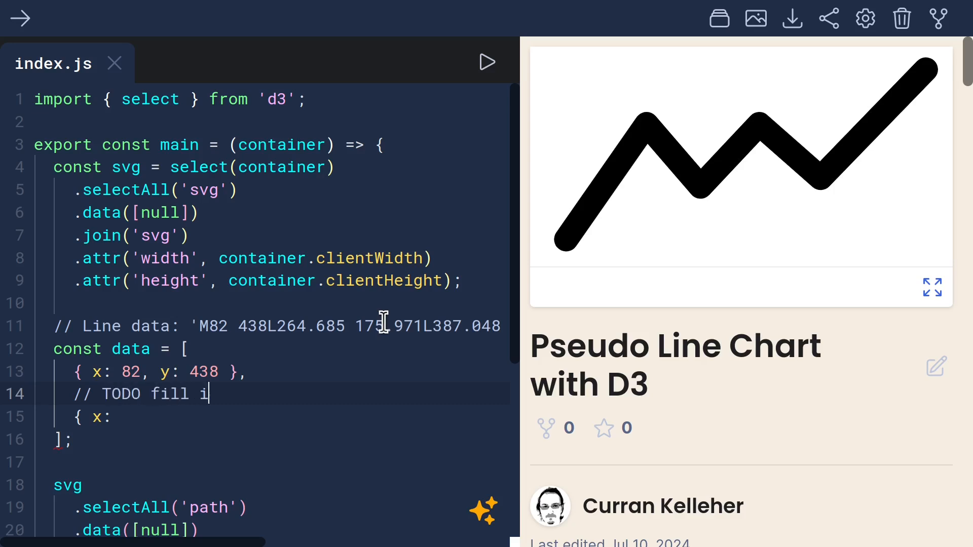
pyautogui.write('n the rest of these')
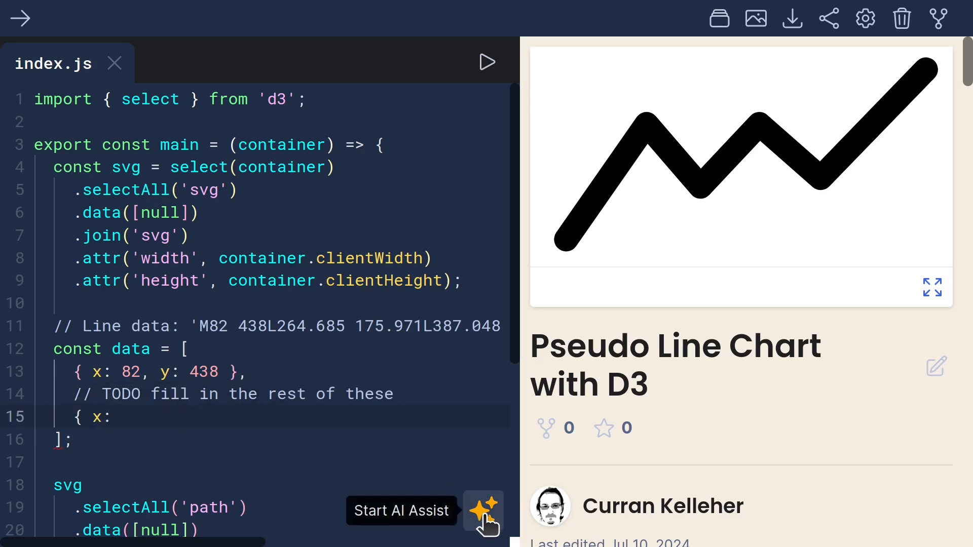
# Let AI Assist complete all six data points, then search the docs for line
pyautogui.click(483, 511)
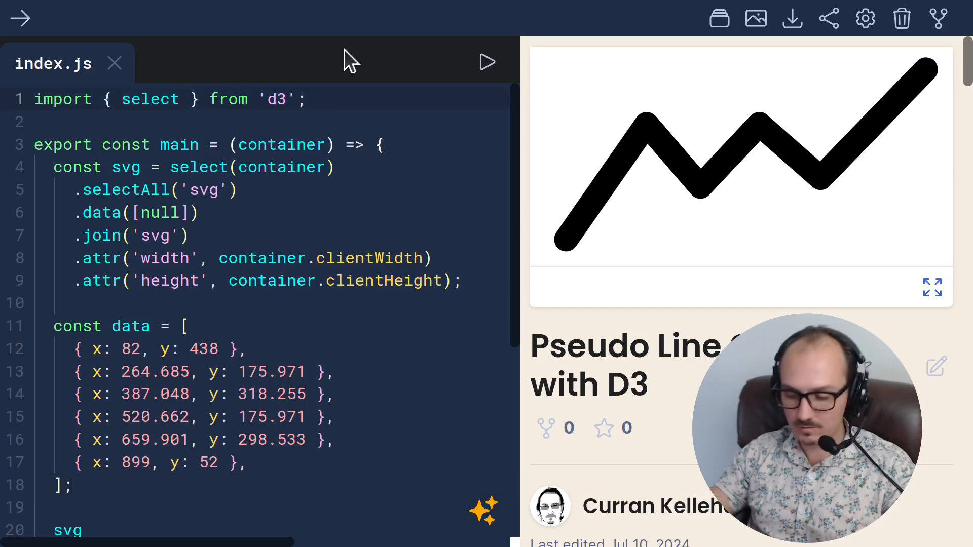
pyautogui.write(', line')
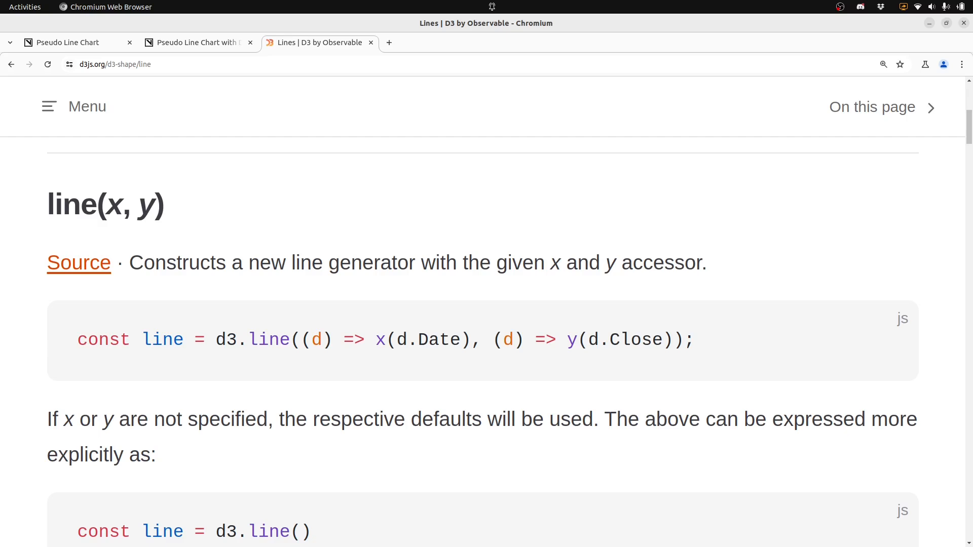
pyautogui.moveTo(218, 318)
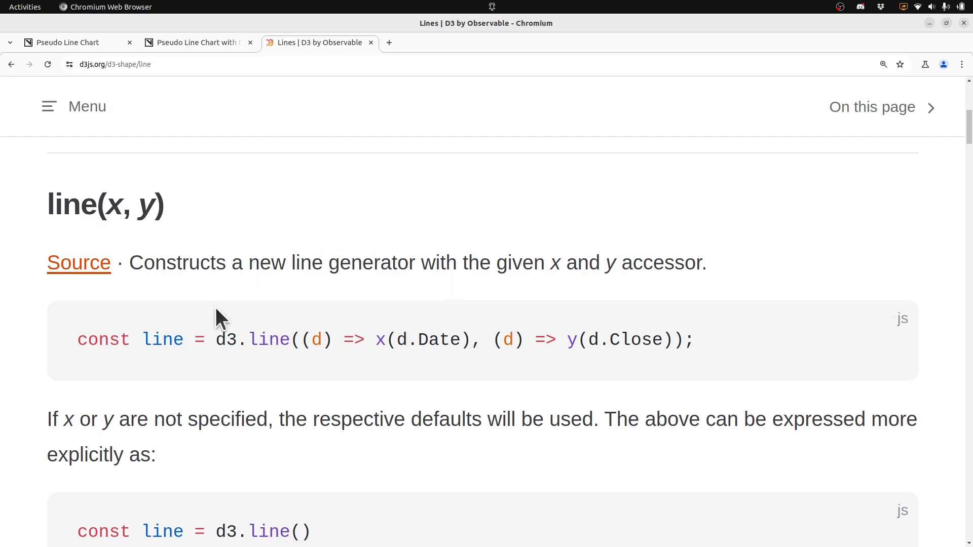
pyautogui.moveTo(432, 339)
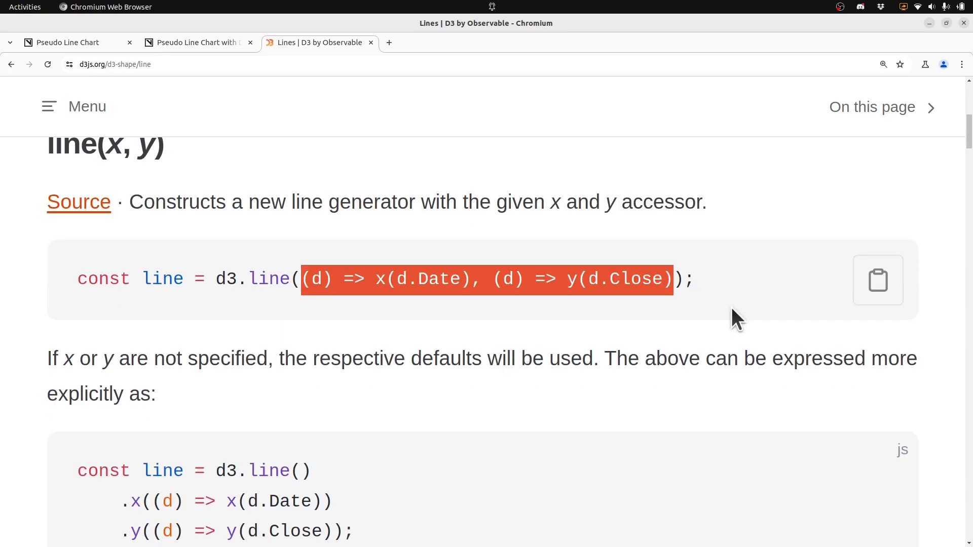
# Scroll the d3-shape line docs to the x accessor section and highlight its example
pyautogui.scroll(-3)
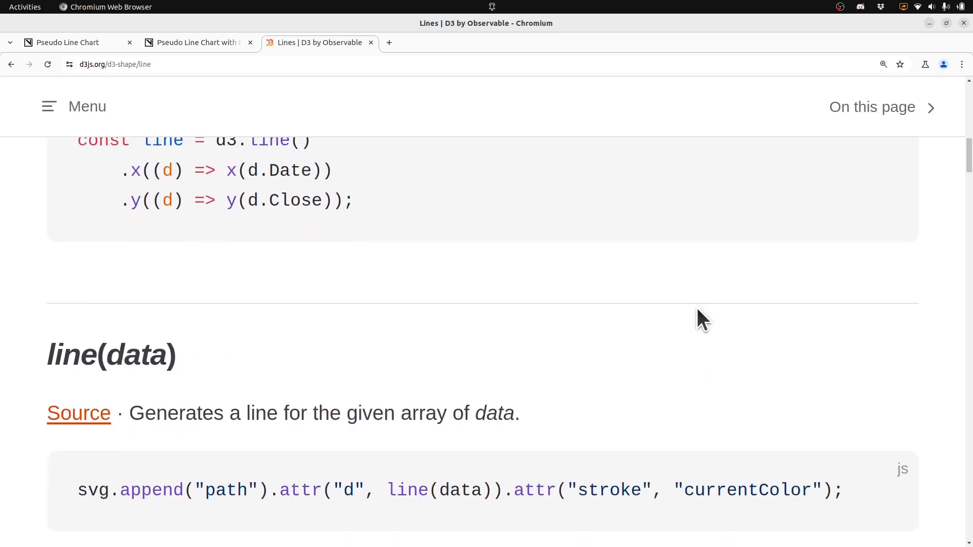
pyautogui.scroll(-3)
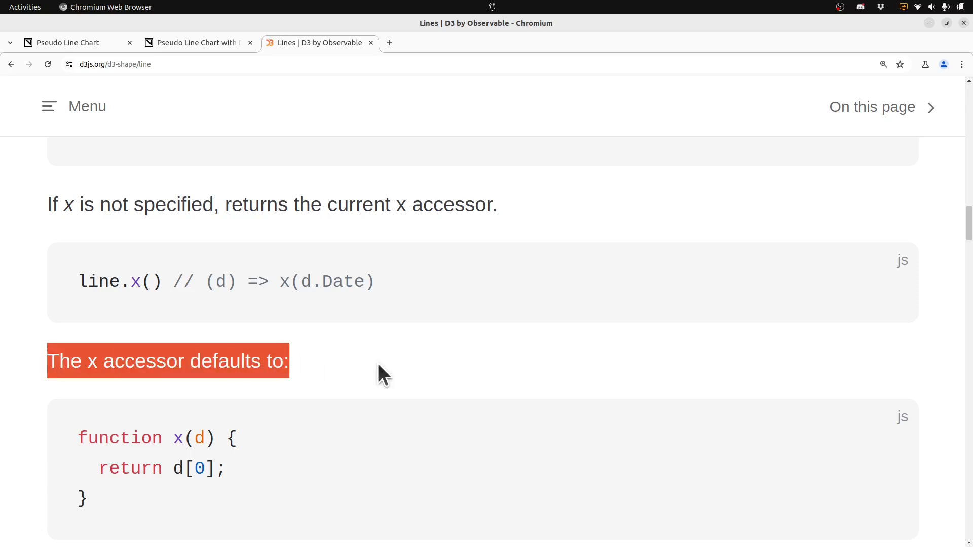
pyautogui.doubleClick(192, 468)
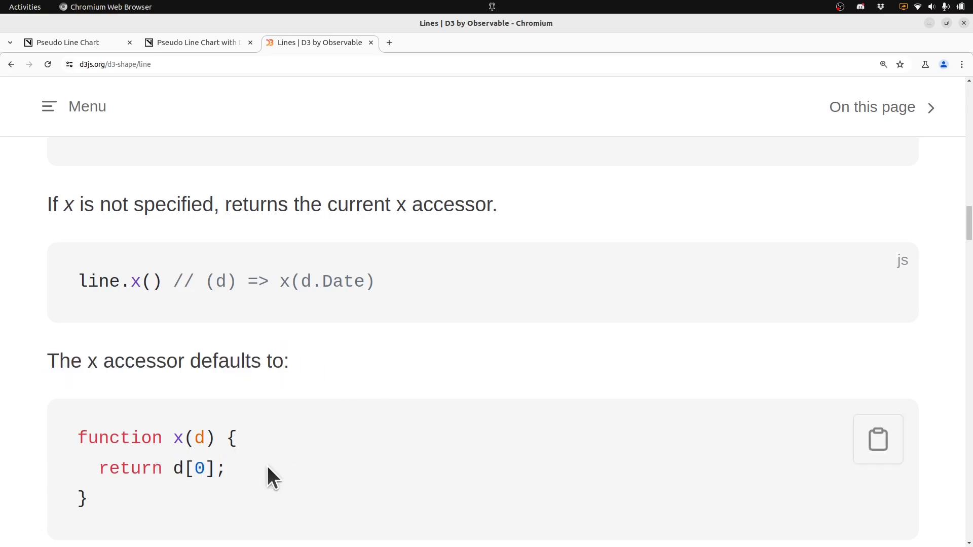
pyautogui.moveTo(309, 462)
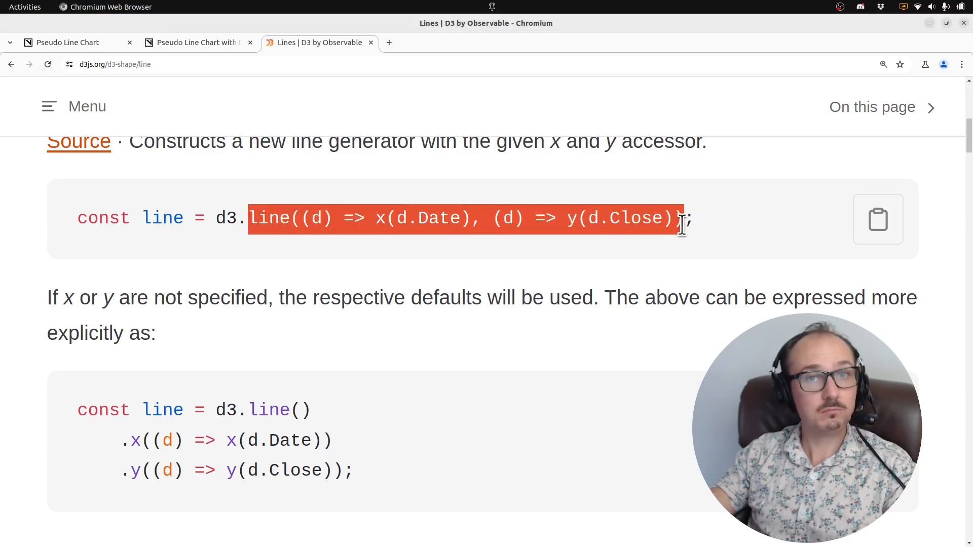
pyautogui.moveTo(199, 53)
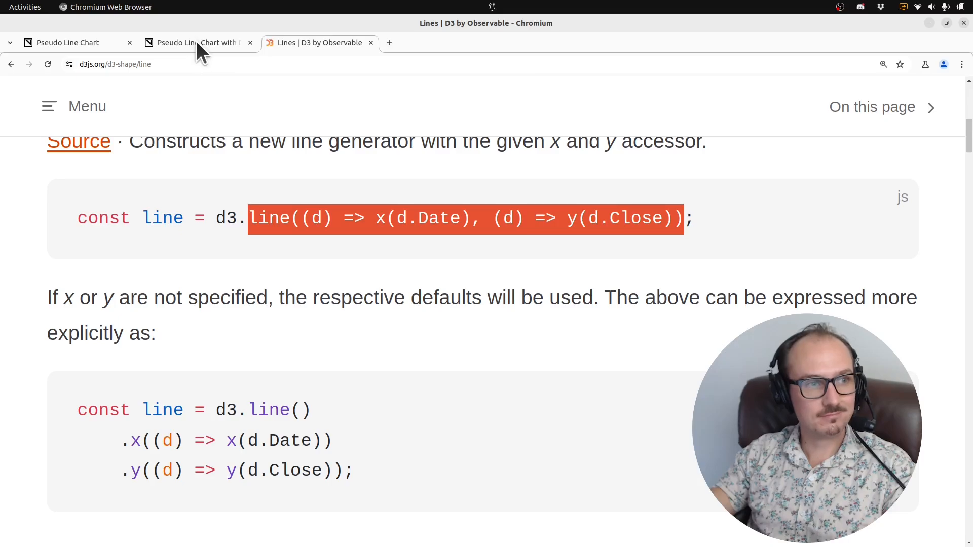
# Declare const lineGenerator = line((d) => d.x, (d) => d.y)
pyautogui.click(193, 42)
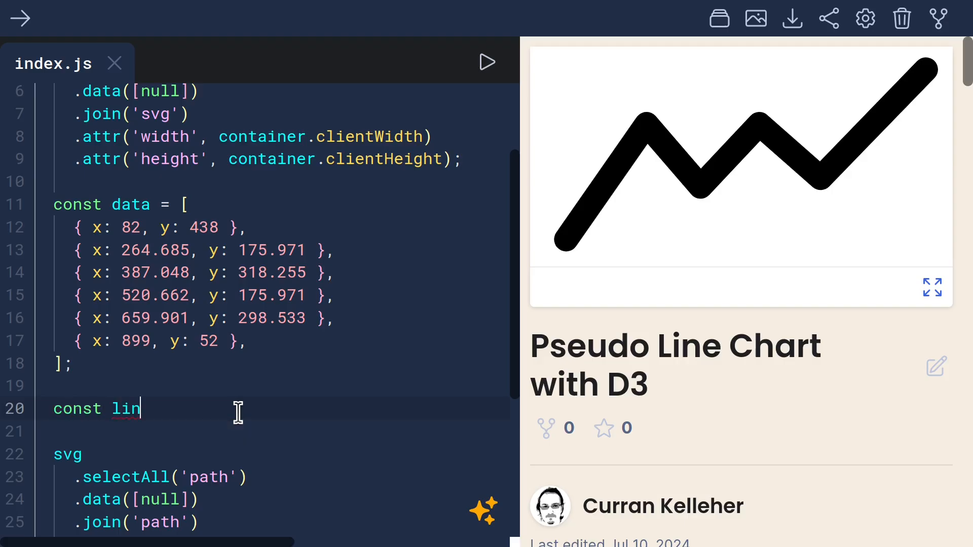
pyautogui.write('eGenerator =')
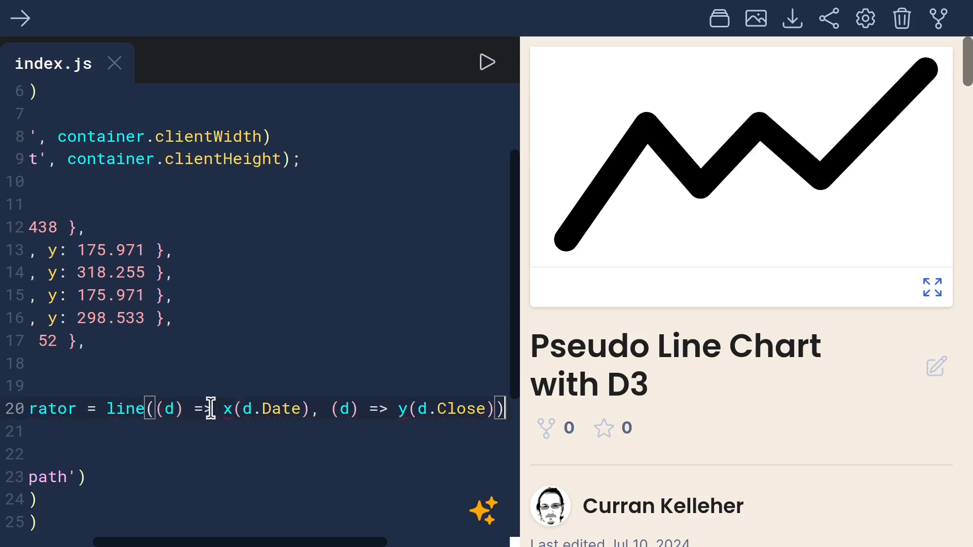
pyautogui.doubleClick(265, 408)
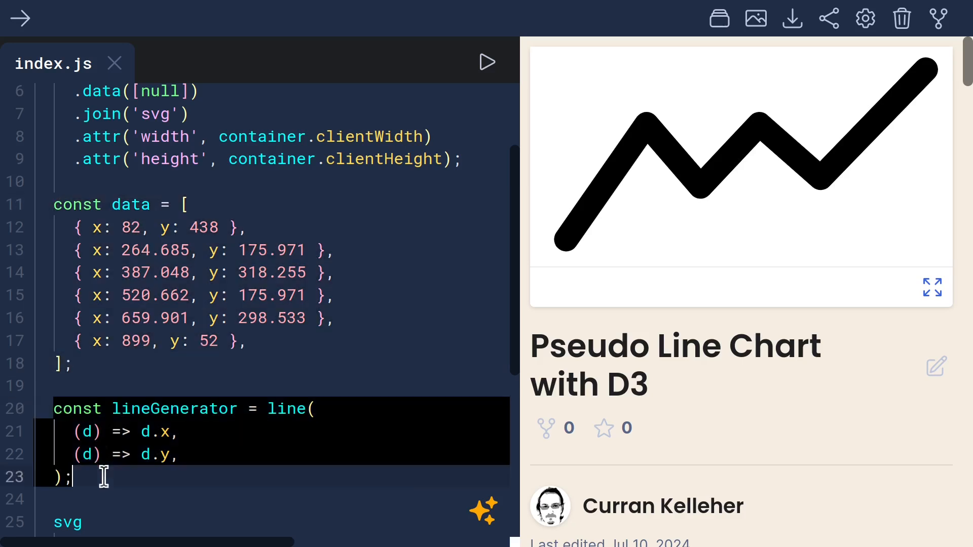
# Replace the path's d attribute value with lineGenerator(data)
pyautogui.doubleClick(168, 408)
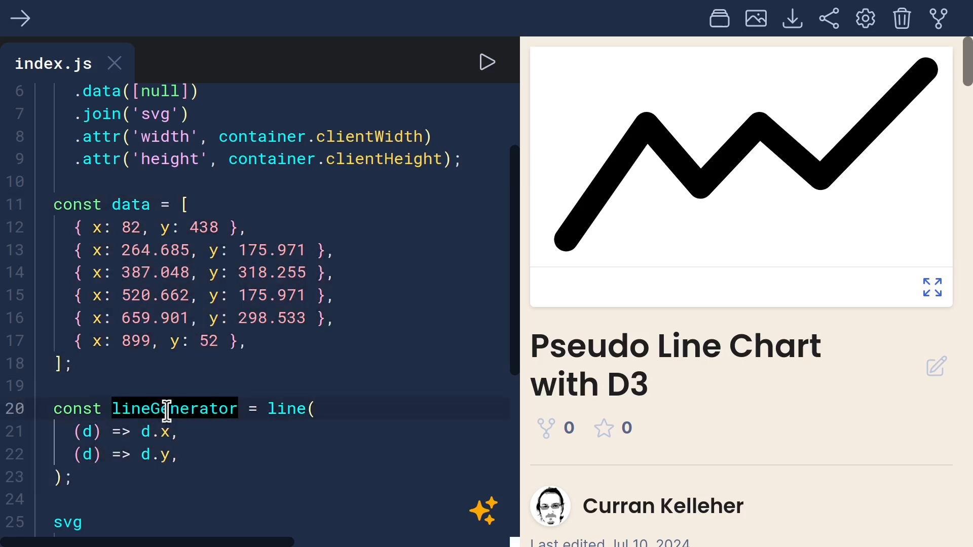
pyautogui.scroll(-3)
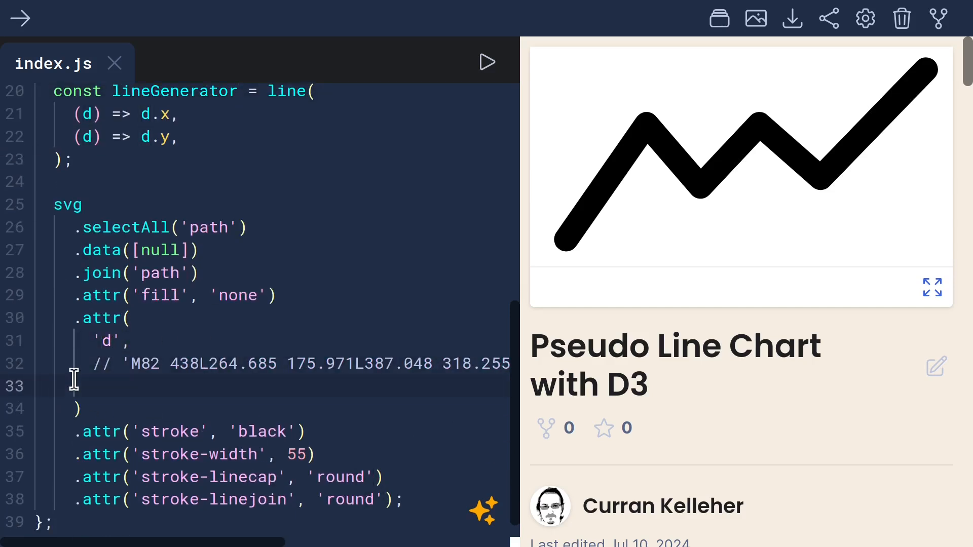
pyautogui.write('lineGenerator()')
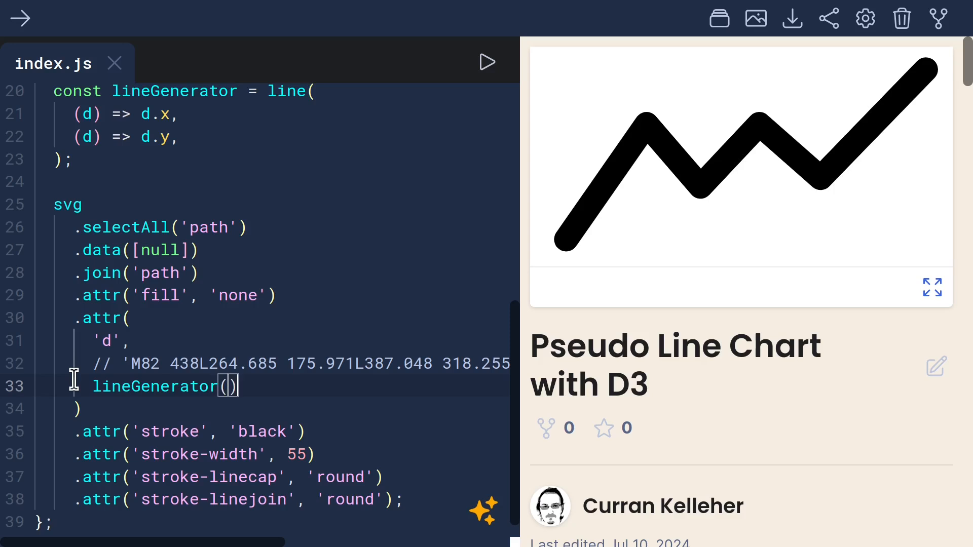
pyautogui.write('data')
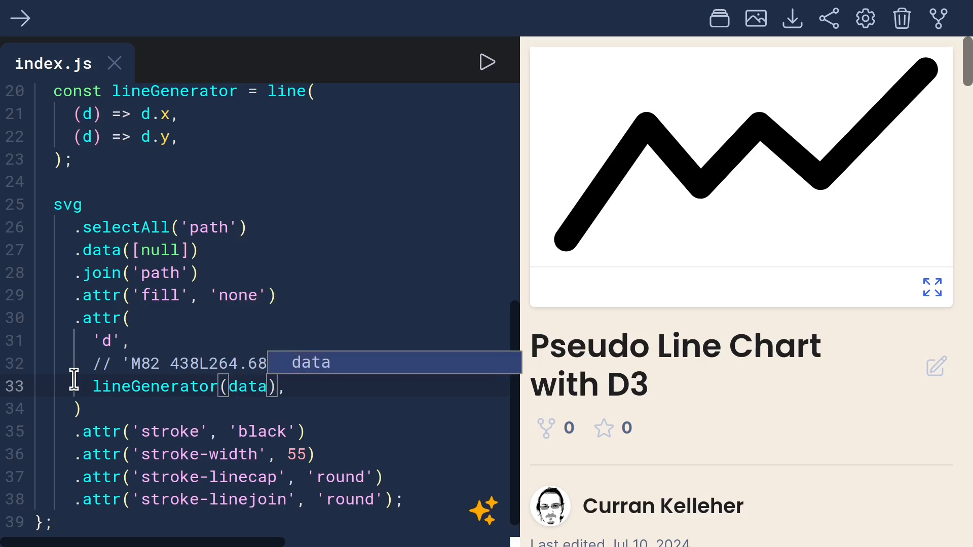
pyautogui.moveTo(217, 335)
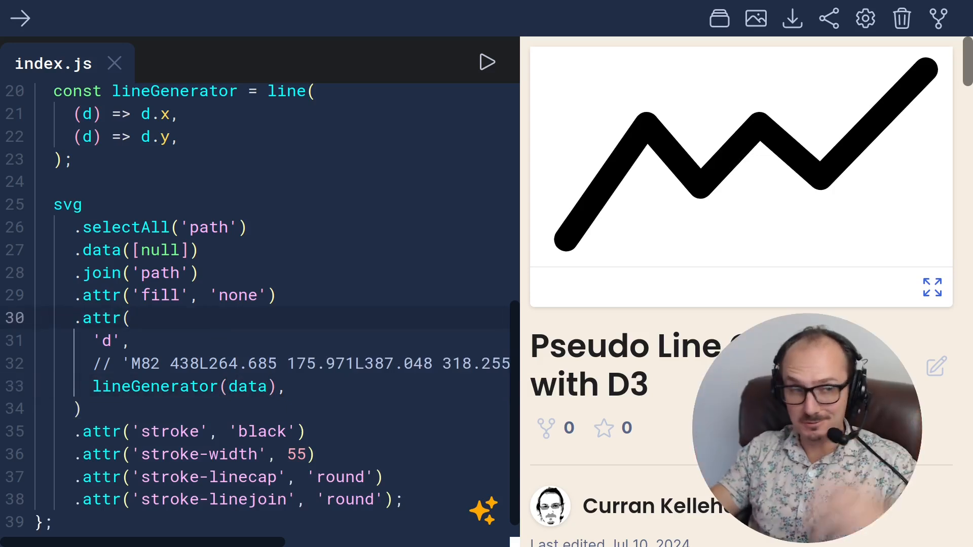
# Change the data values to whole numbers and set the fourth point's y to 87
pyautogui.scroll(3)
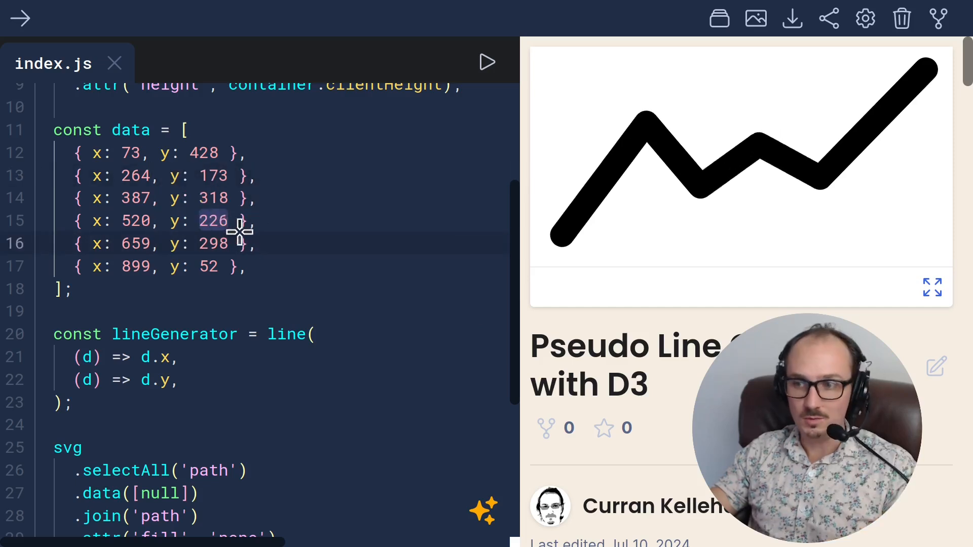
pyautogui.write('87')
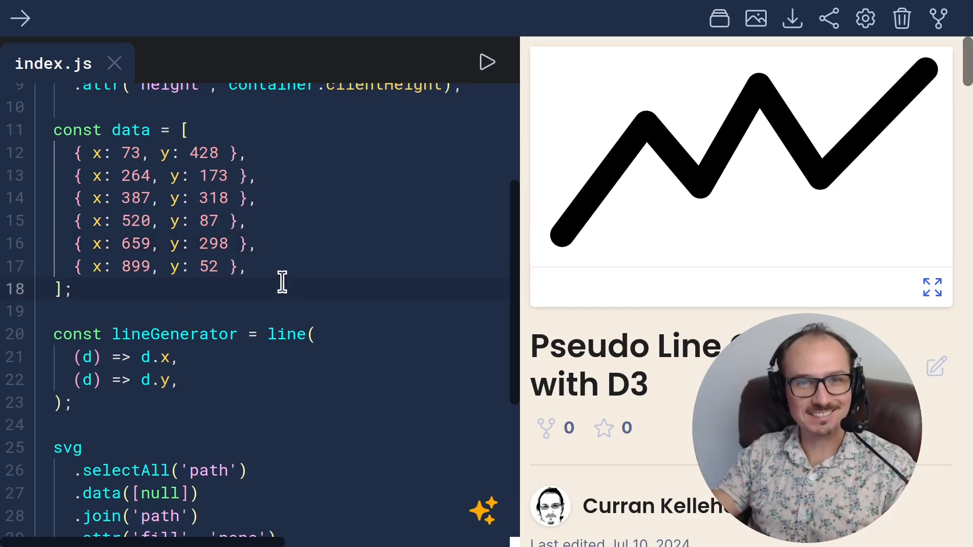
pyautogui.scroll(-3)
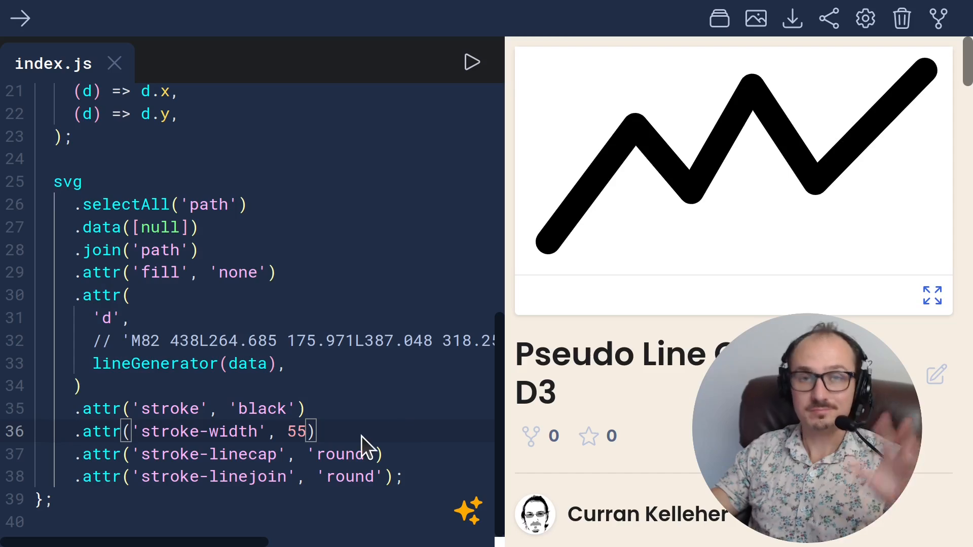
# Remove the commented path string and put .attr('d', lineGenerator(data)) on one line
pyautogui.scroll(3)
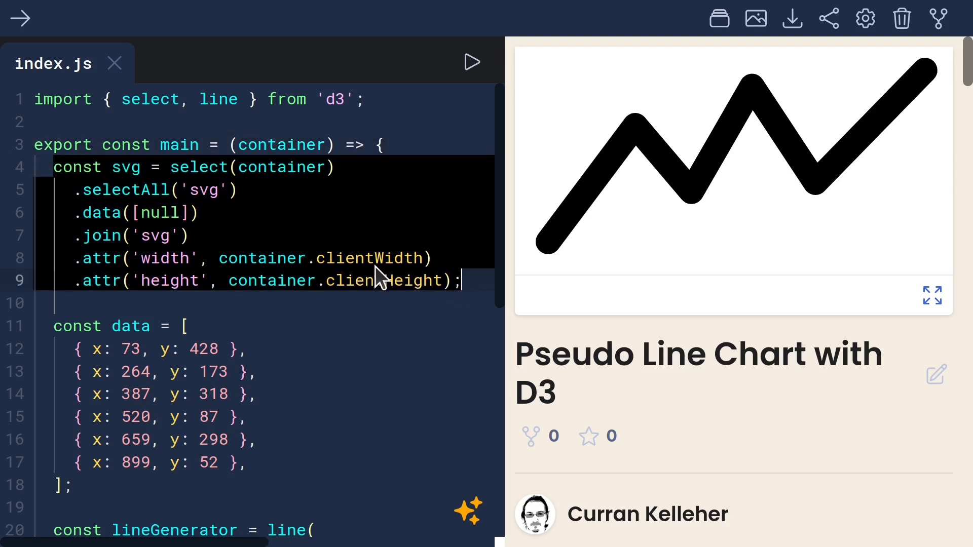
pyautogui.doubleClick(130, 326)
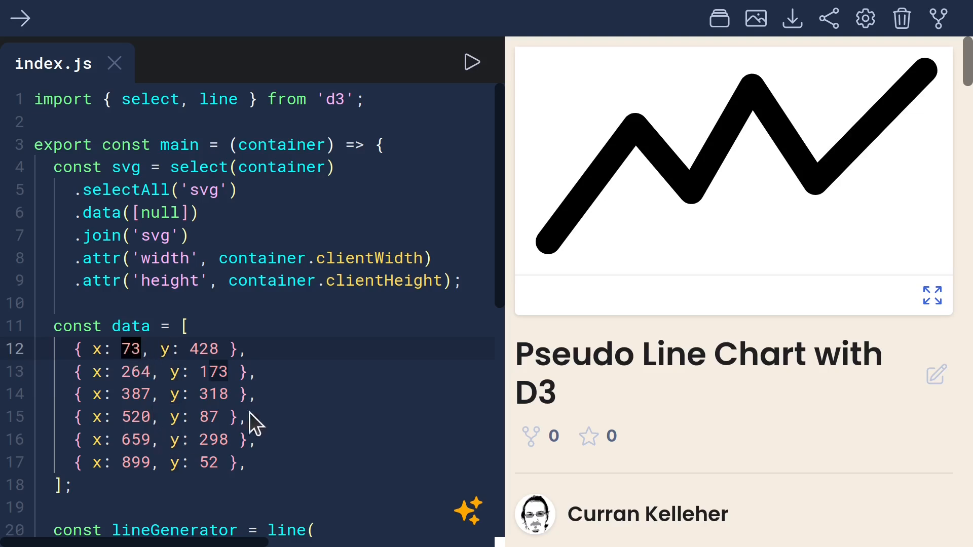
pyautogui.moveTo(377, 348)
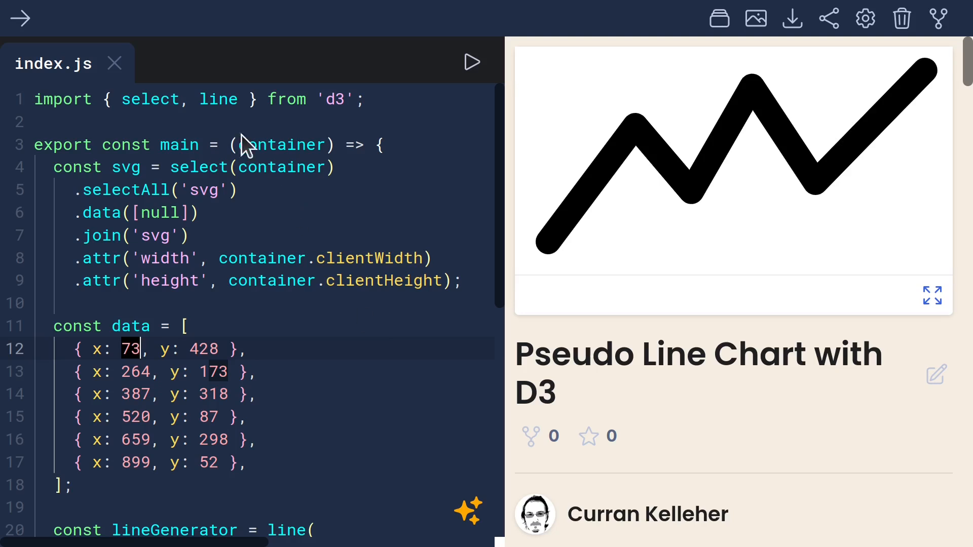
pyautogui.scroll(-3)
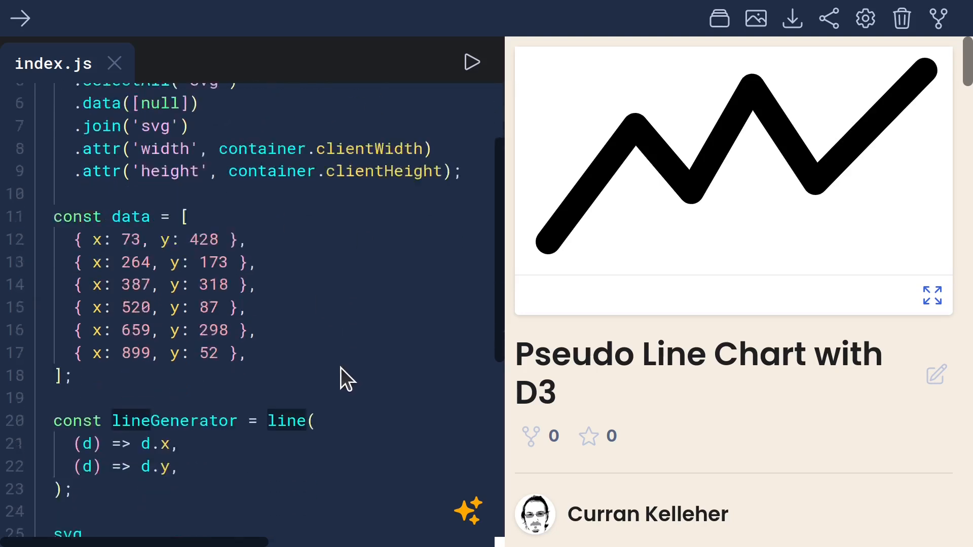
pyautogui.scroll(-3)
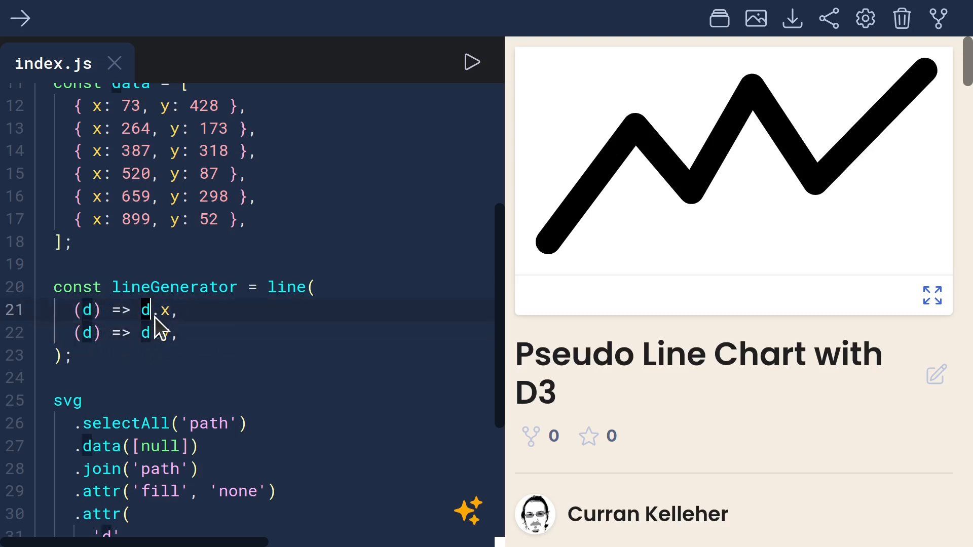
pyautogui.scroll(-3)
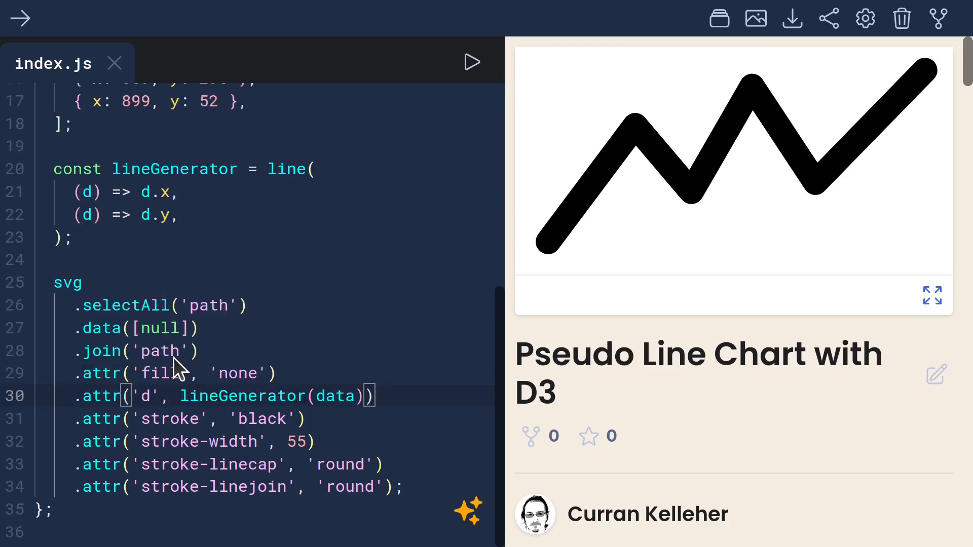
pyautogui.moveTo(122, 381)
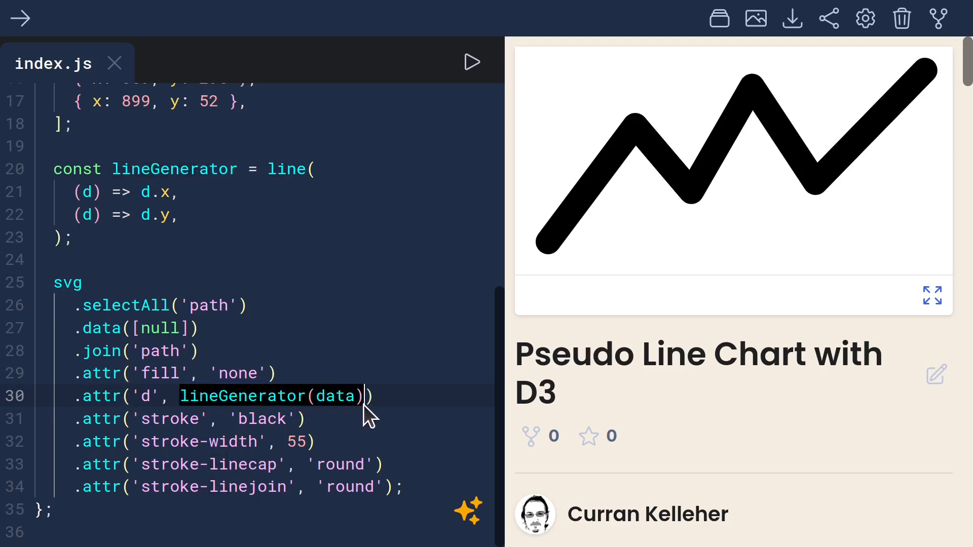
pyautogui.moveTo(586, 199)
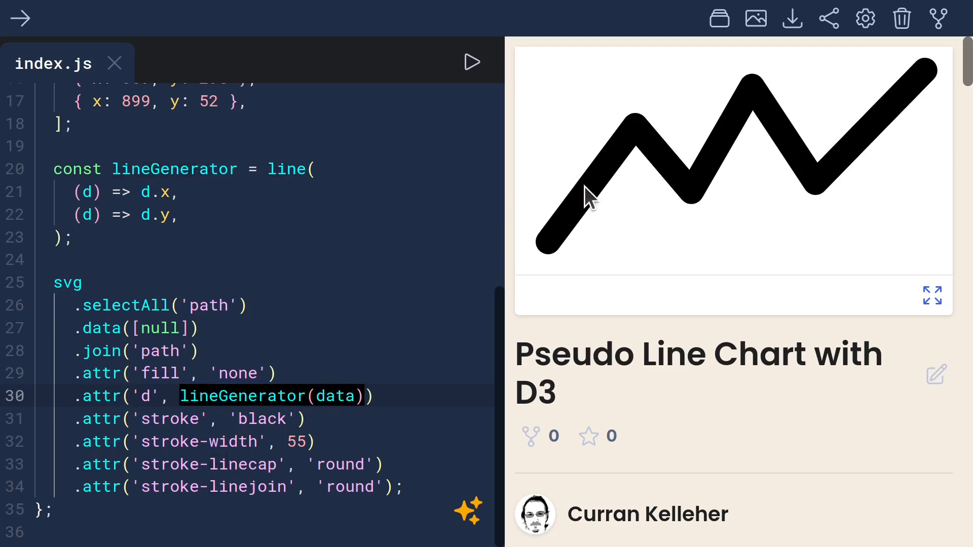
# Inspect the rendered path's d string, then change the first point's x to 98
pyautogui.rightClick(589, 197)
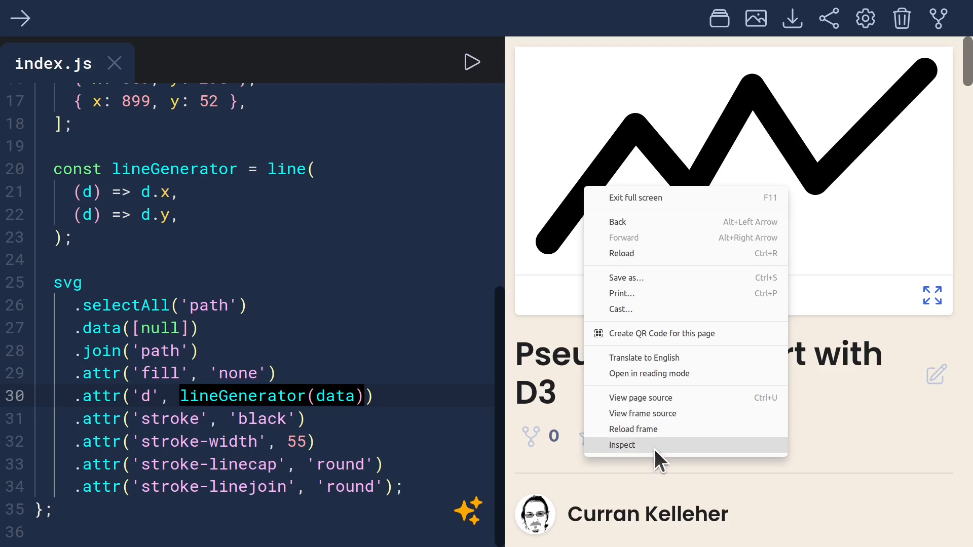
pyautogui.click(622, 445)
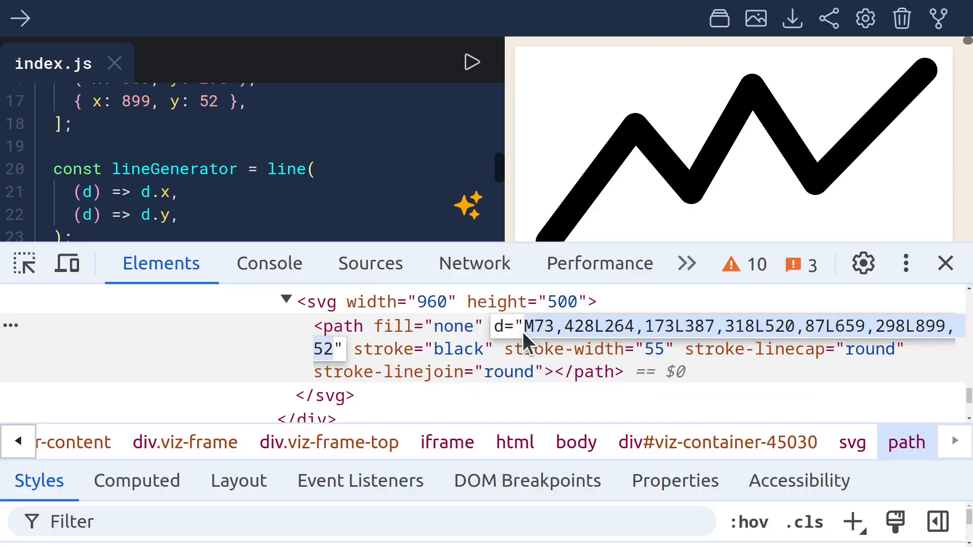
pyautogui.moveTo(689, 338)
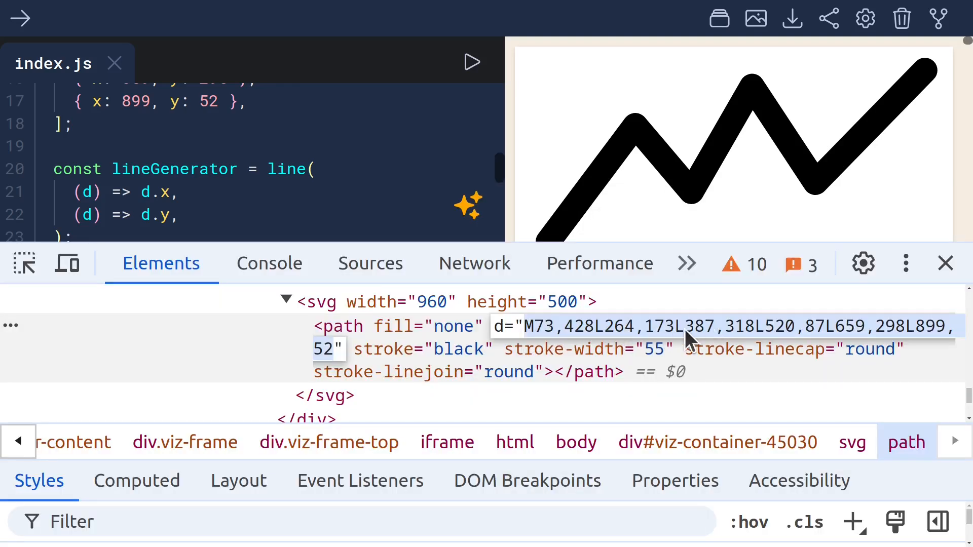
pyautogui.scroll(3)
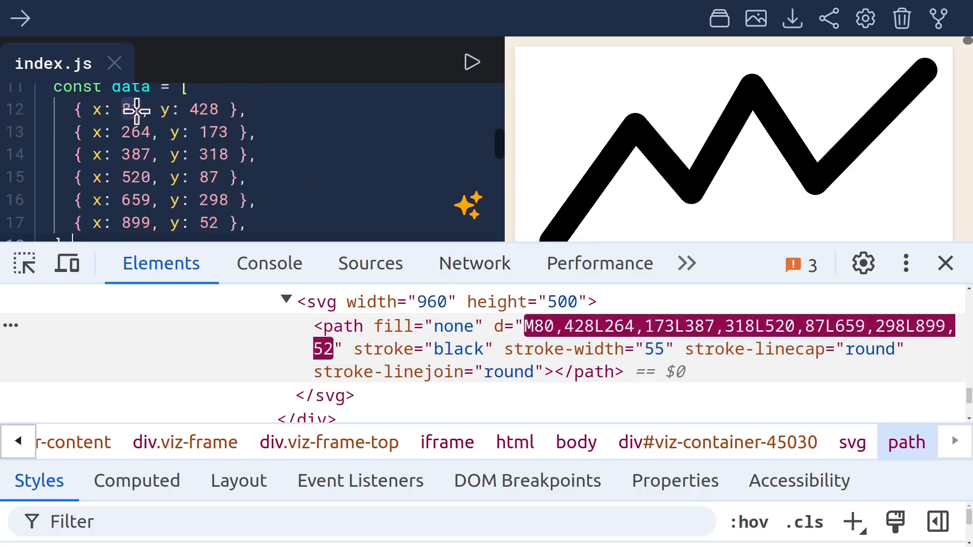
pyautogui.write('99')
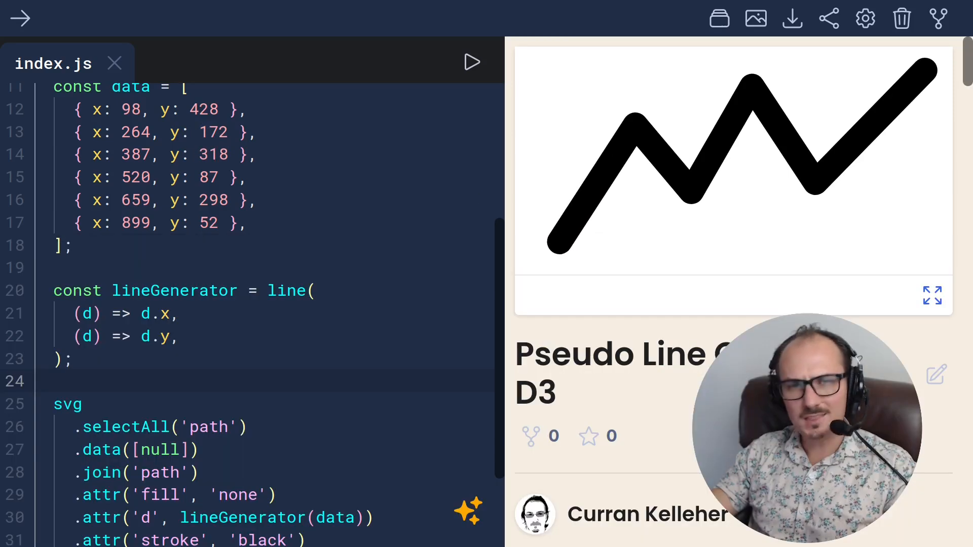
# Bind [data] instead of [null] to the path and pass lineGenerator directly as d
pyautogui.scroll(-3)
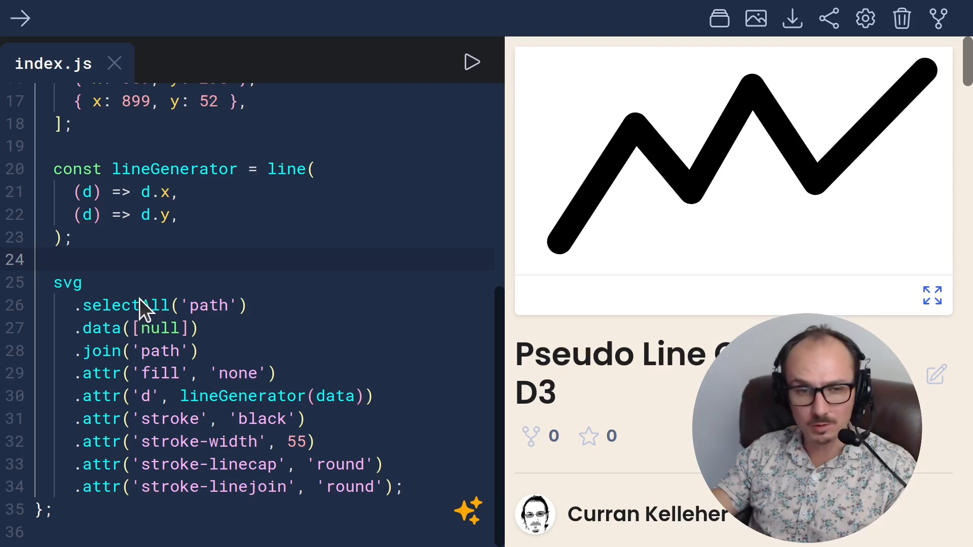
pyautogui.moveTo(149, 319)
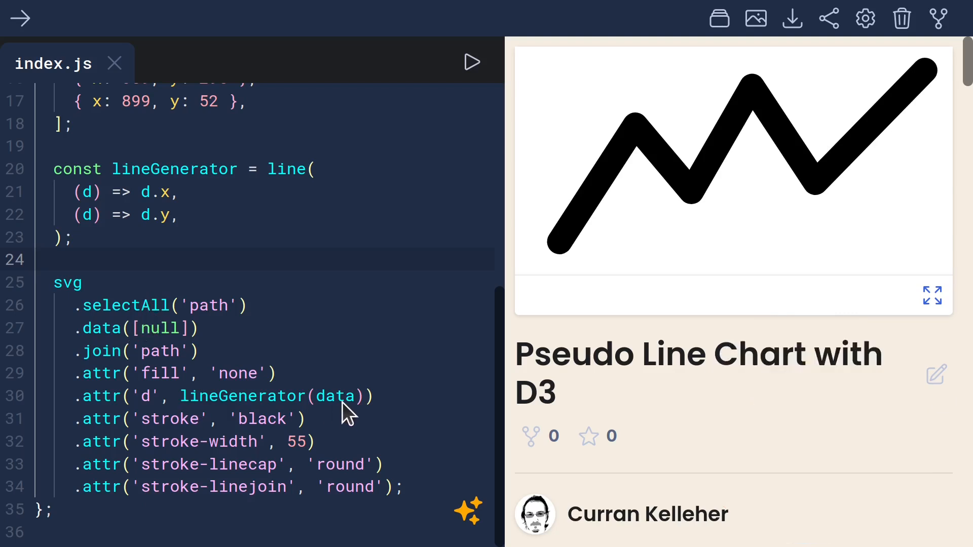
pyautogui.doubleClick(335, 395)
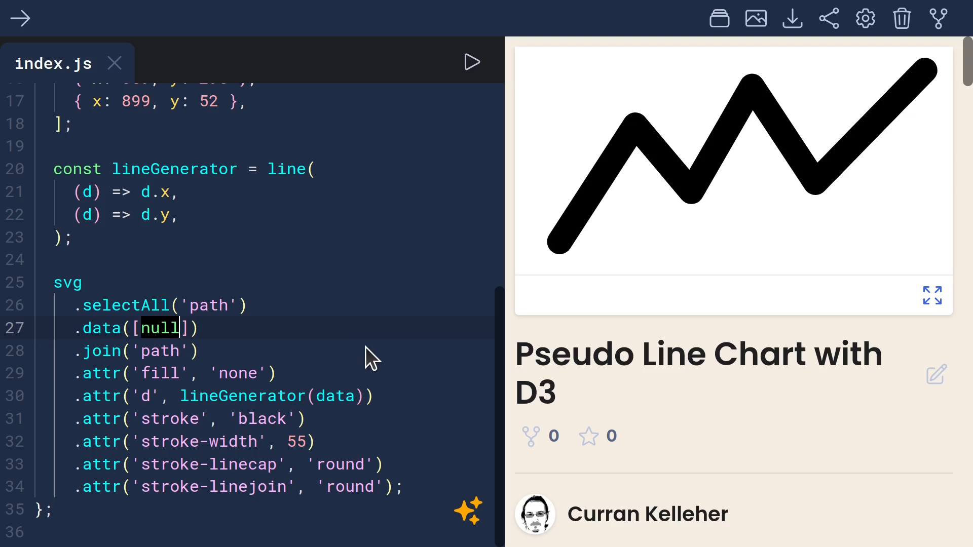
pyautogui.write('data')
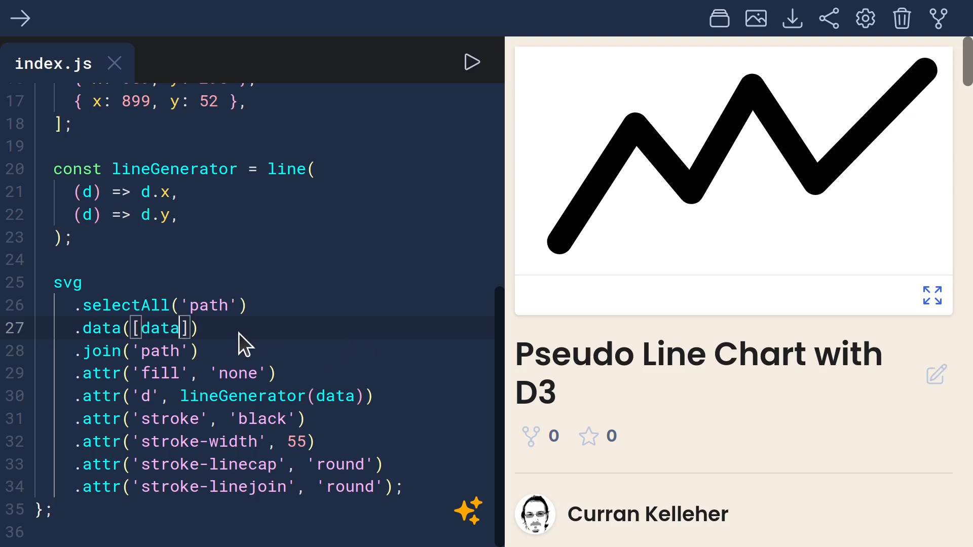
pyautogui.doubleClick(335, 395)
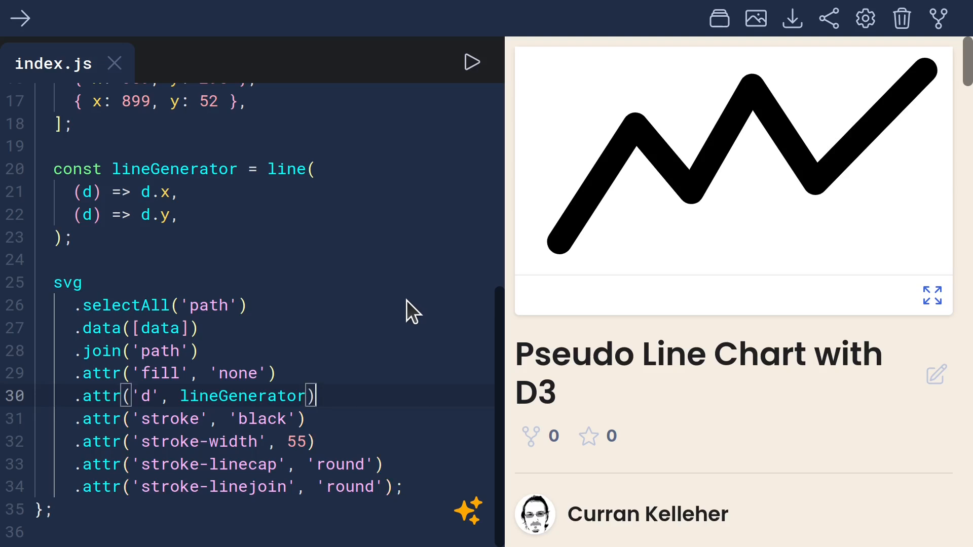
pyautogui.moveTo(273, 307)
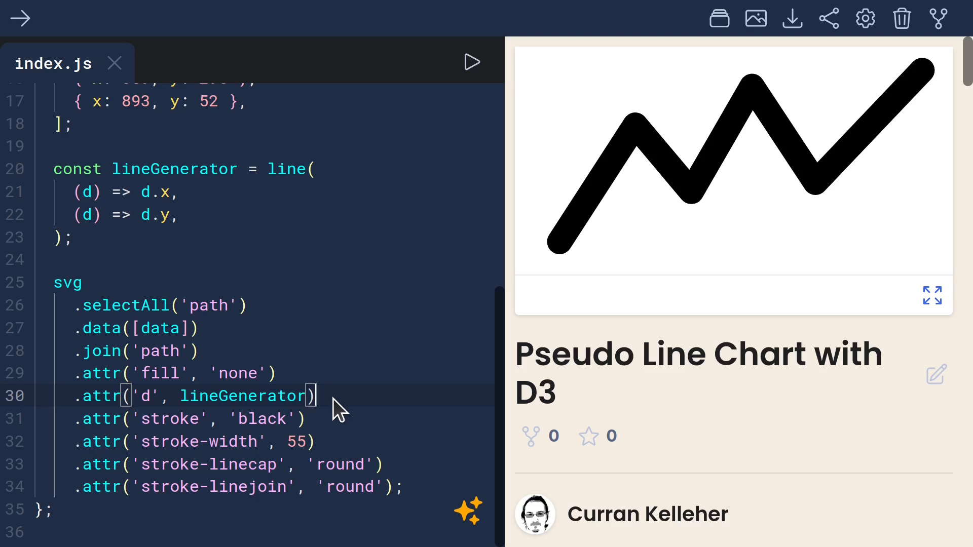
pyautogui.moveTo(412, 379)
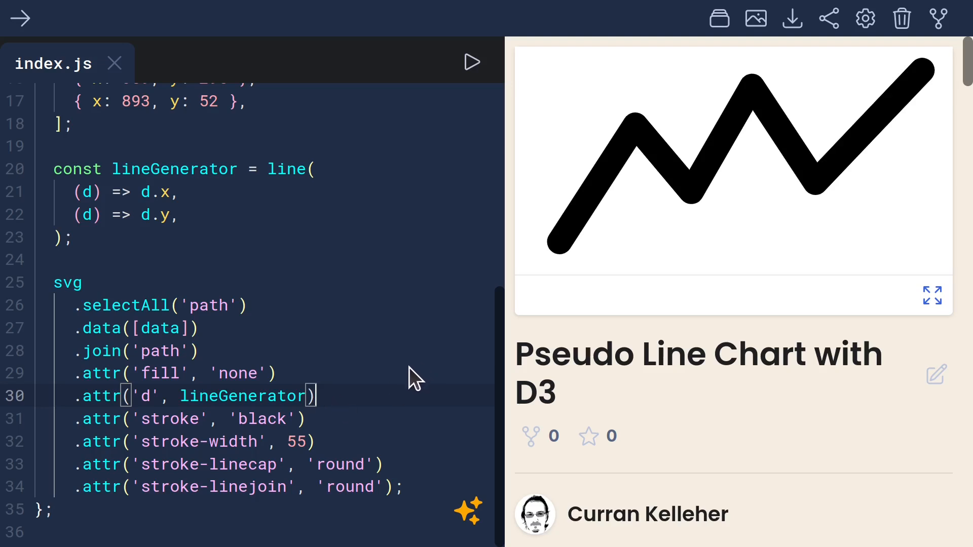